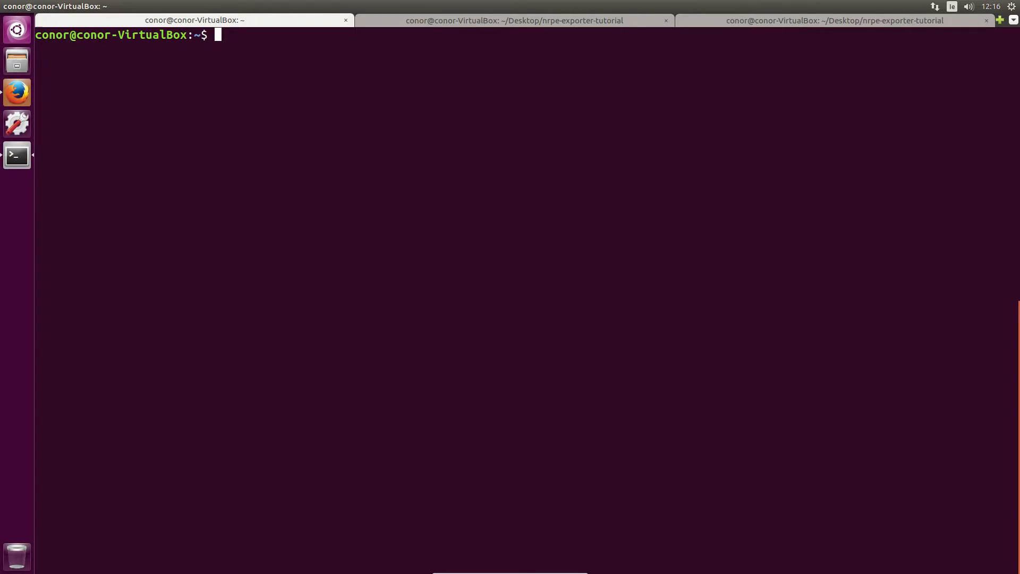
pyautogui.moveTo(277, 253)
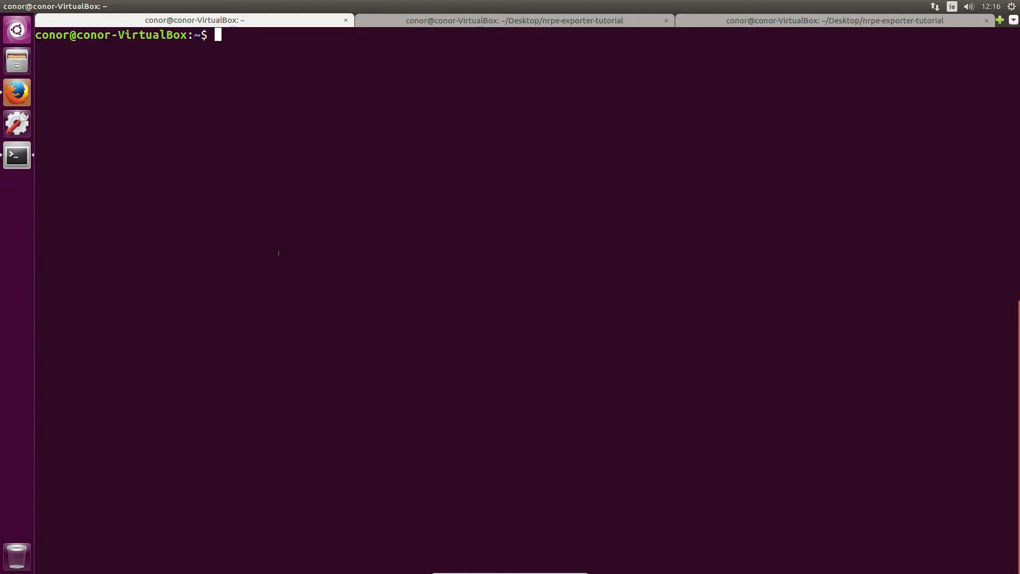
# Install the nagios-nrpe-server package via sudo apt-get install and clear the terminal
pyautogui.write('sud')
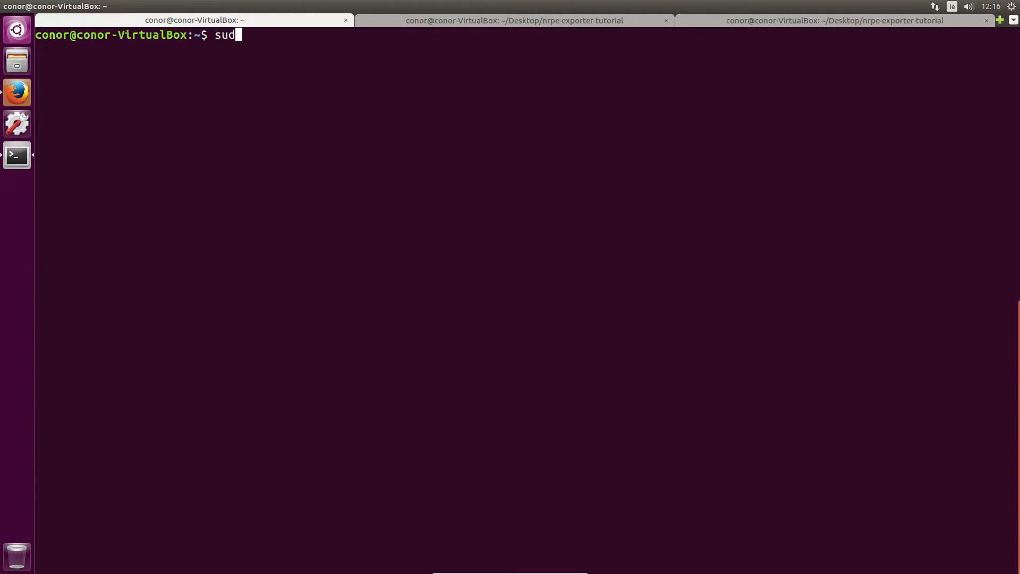
pyautogui.write('o apt-get inbst')
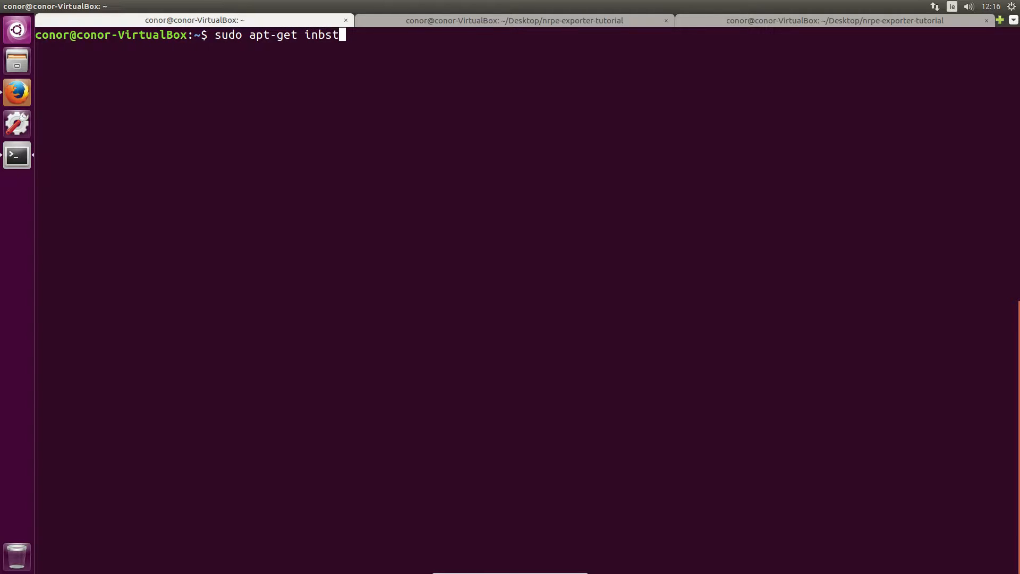
pyautogui.write('install nagios-nrpe-ser')
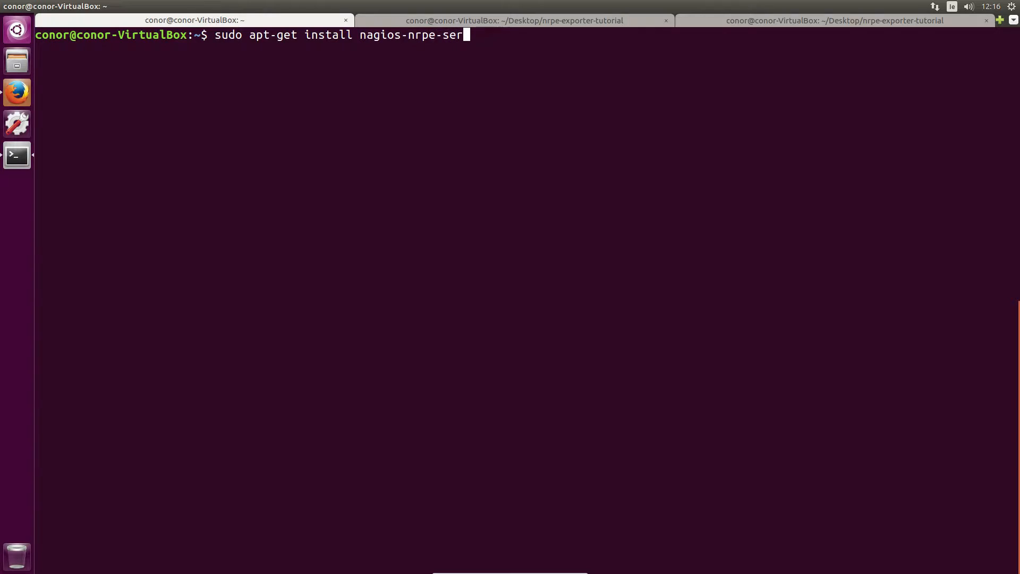
pyautogui.press('Return')
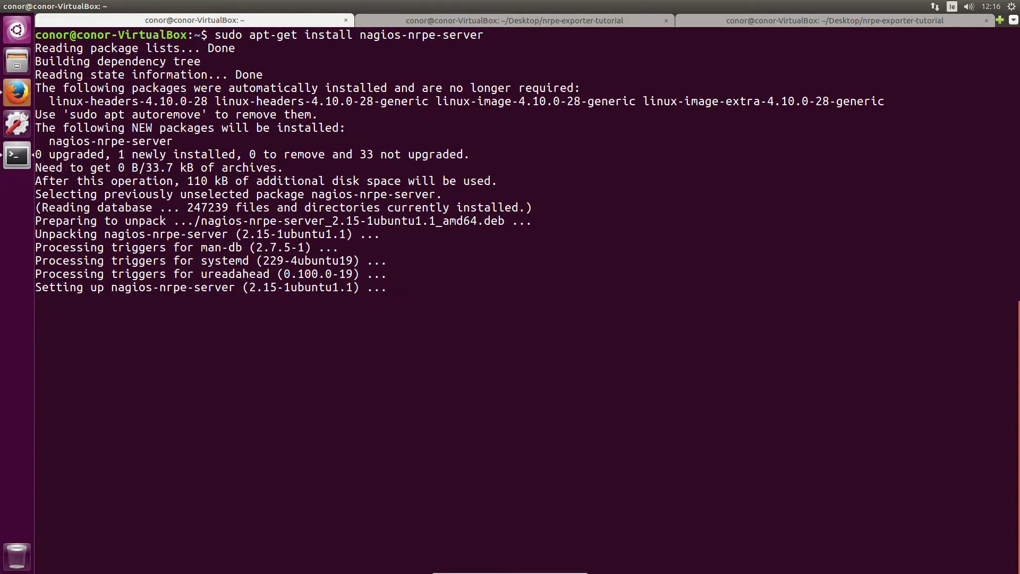
pyautogui.write('cl')
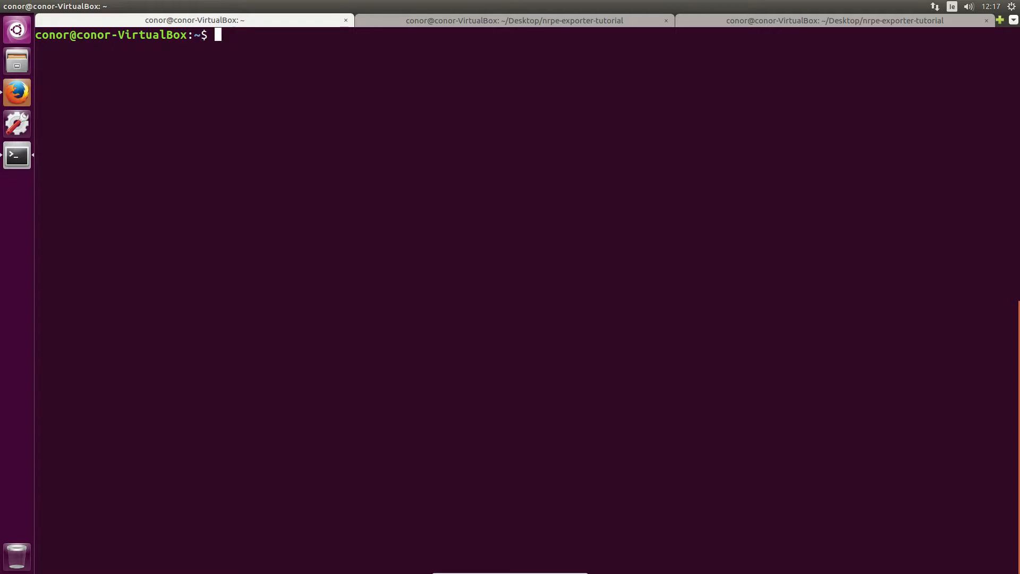
# Edit /etc/nagios/nrpe_local.cfg in vim with sudo
pyautogui.write('sudo vim')
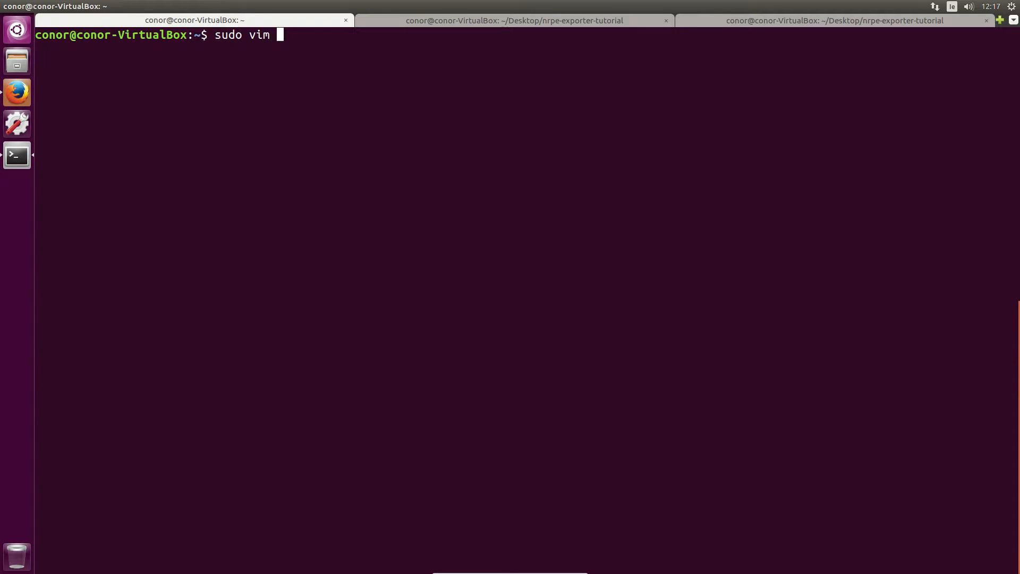
pyautogui.write('/etc/')
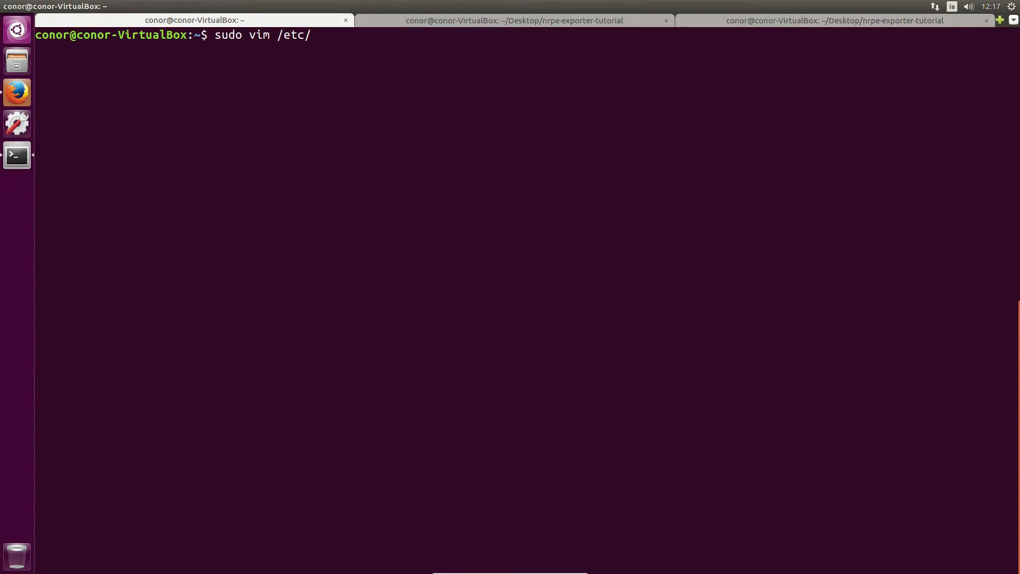
pyautogui.write('nagios')
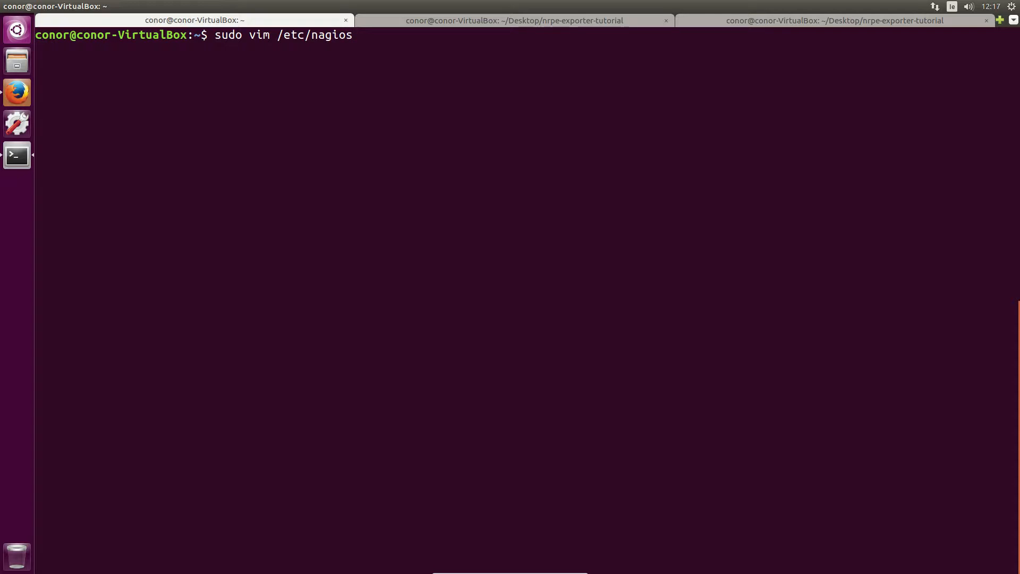
pyautogui.write('/nrpe_local.cfg')
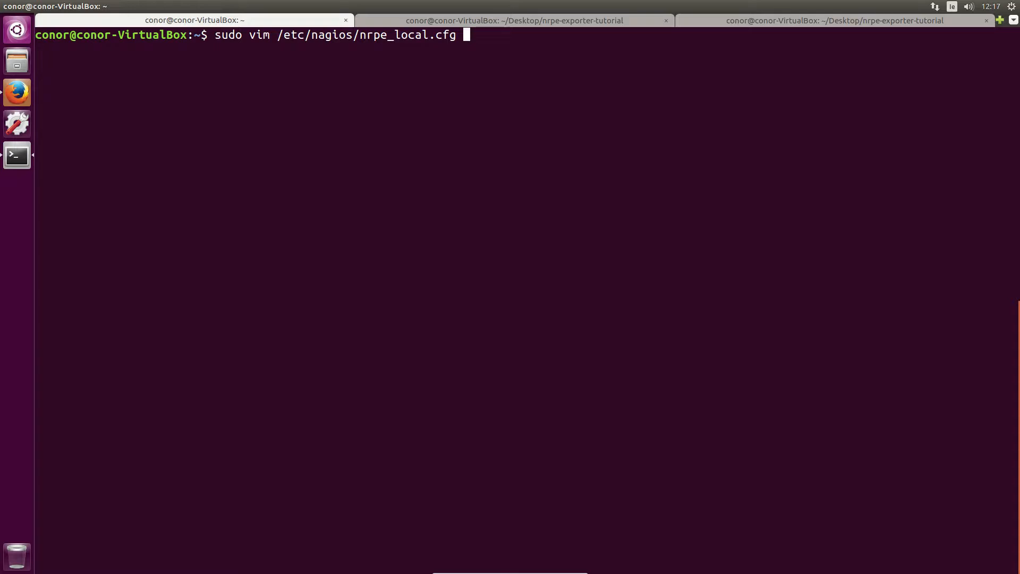
pyautogui.press('Return')
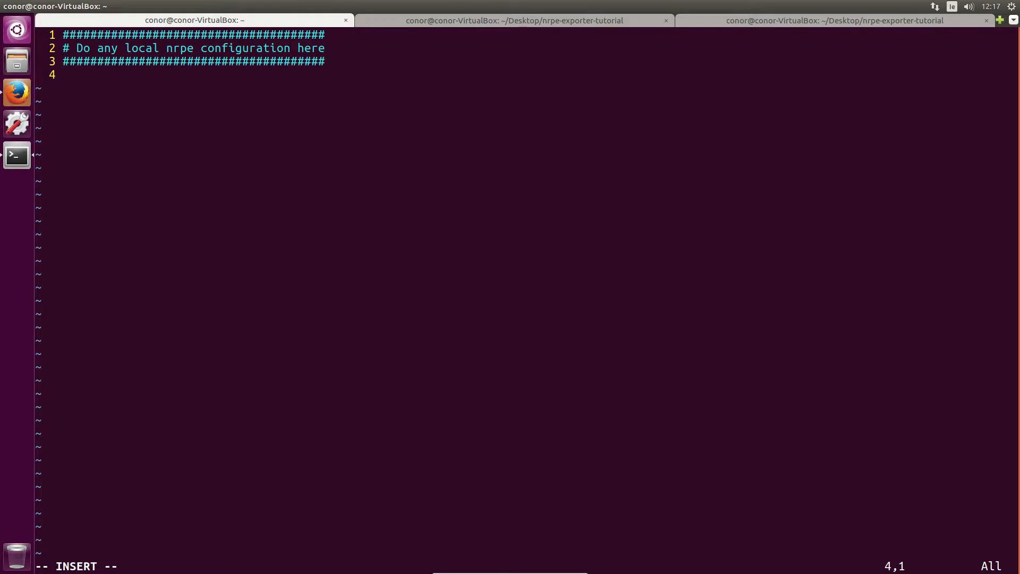
# Add the line allowed_hosts:127.0.0.1 to the file
pyautogui.write('allowed_ho')
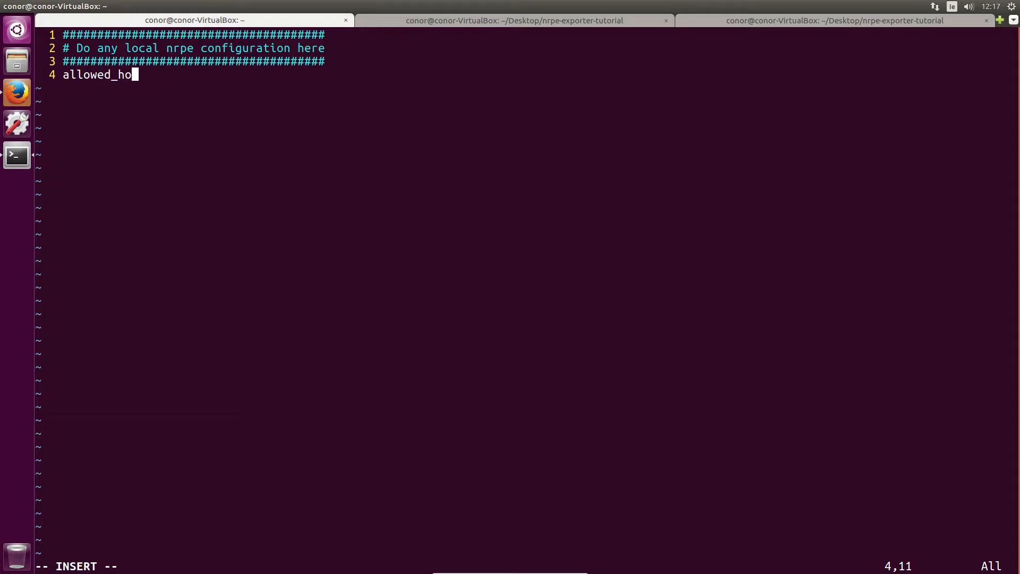
pyautogui.write('sts:127.')
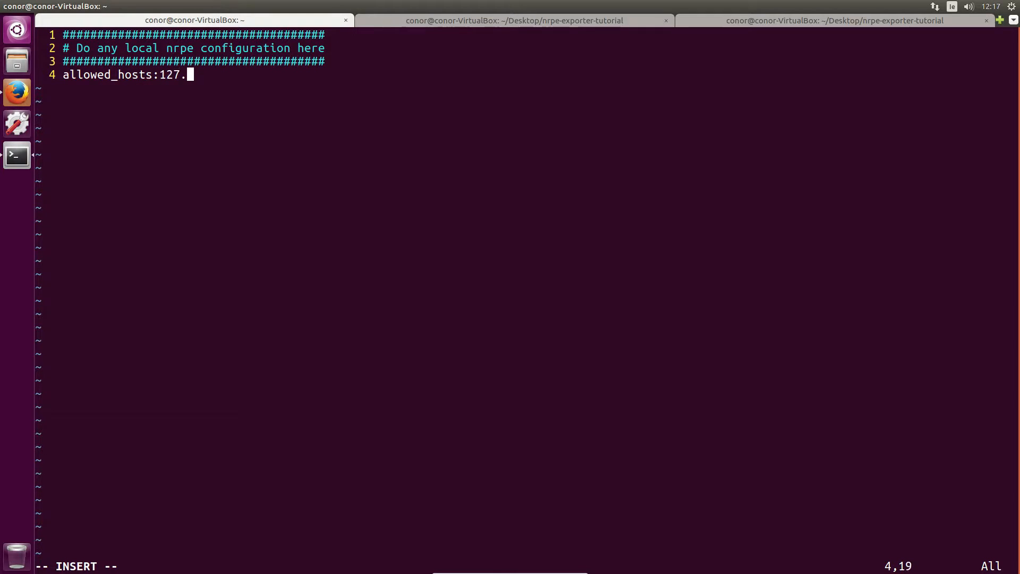
pyautogui.write('0.0.1')
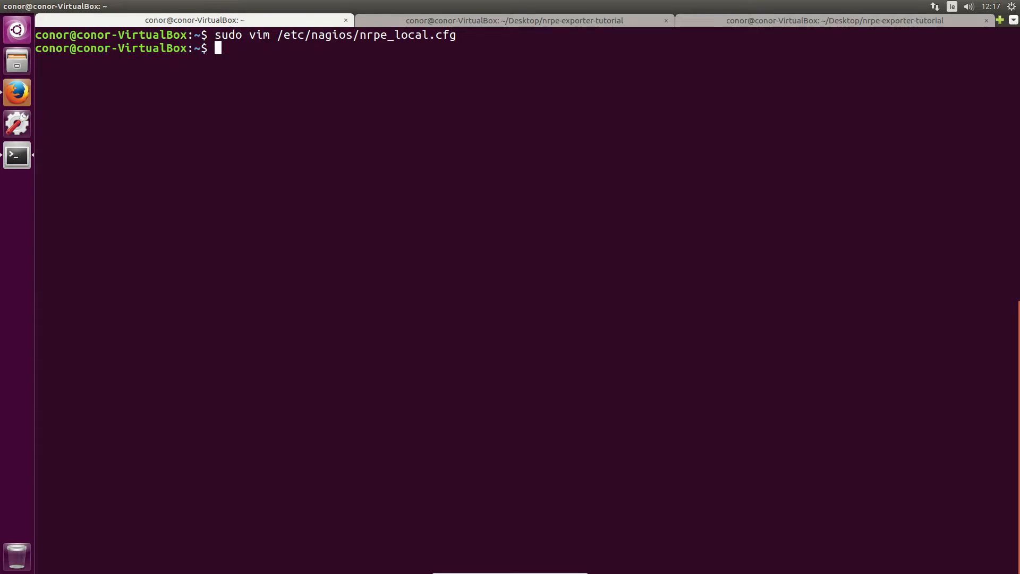
# View /etc/default/nagios-nrpe-server in vim, confirm DAEMON_OPTS="--no-ssl", and write the file
pyautogui.write('sudo vim')
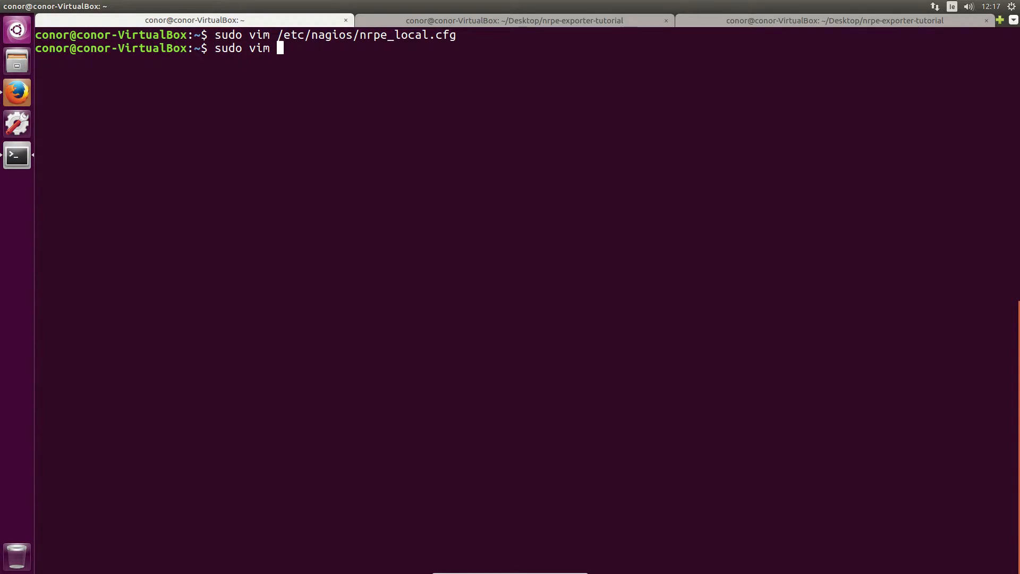
pyautogui.write('/etc/')
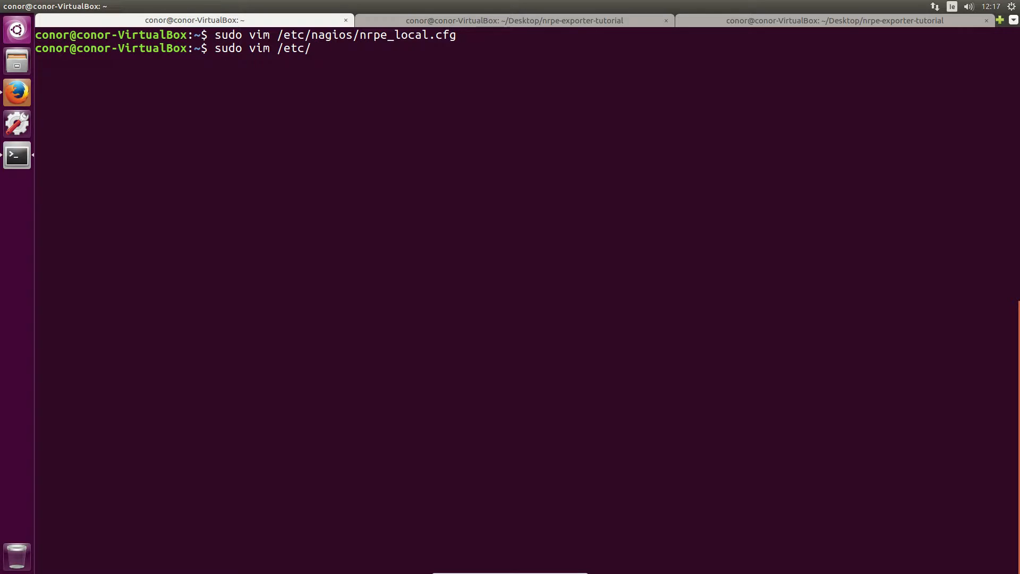
pyautogui.write('default/')
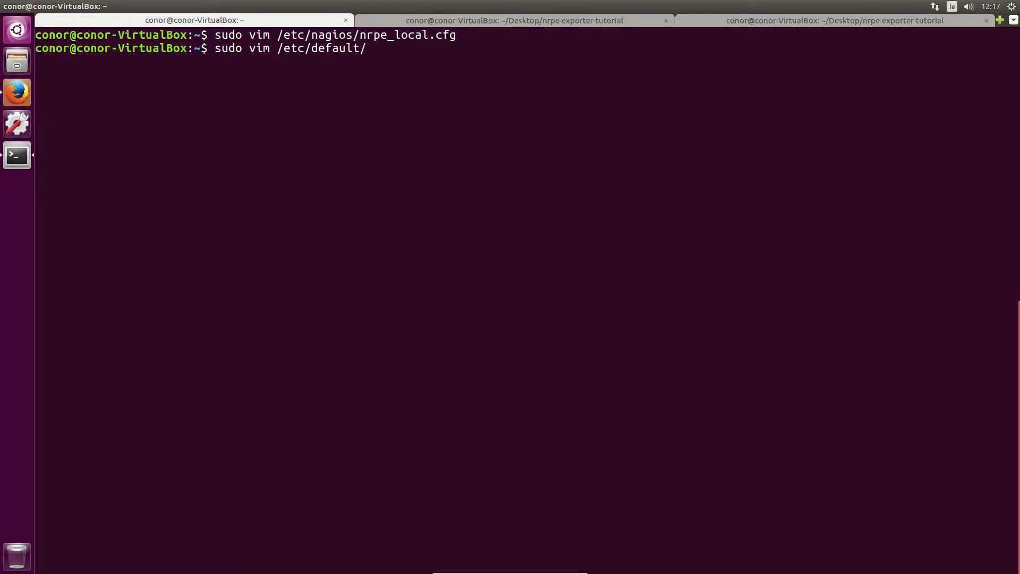
pyautogui.write('nagios-nrpe-server')
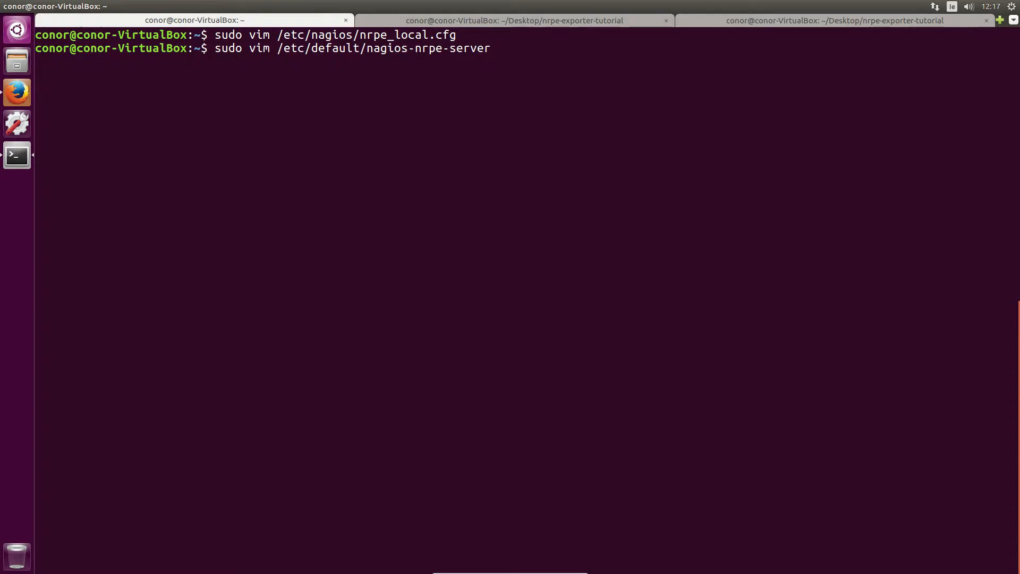
pyautogui.press('Return')
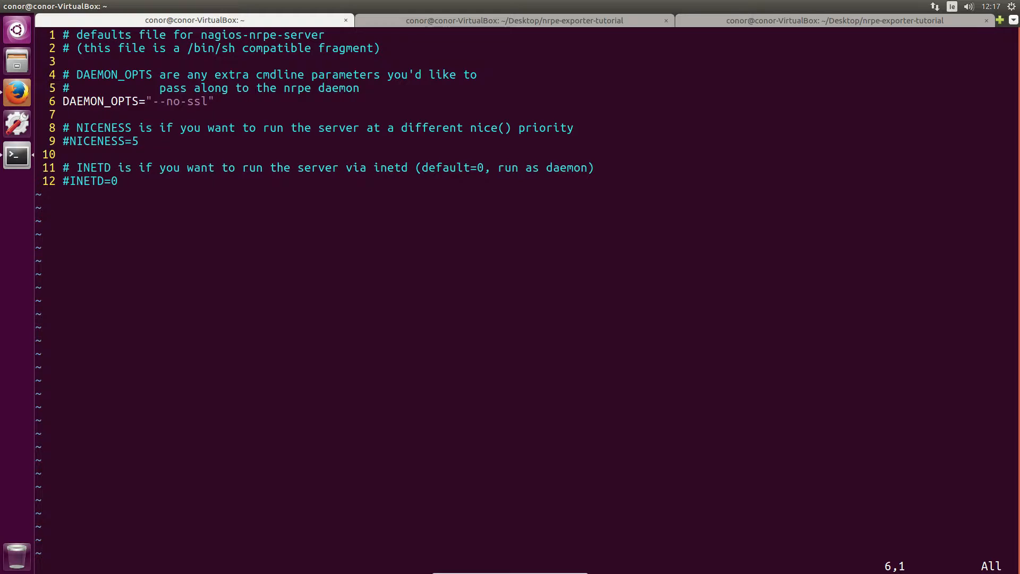
pyautogui.write(':w')
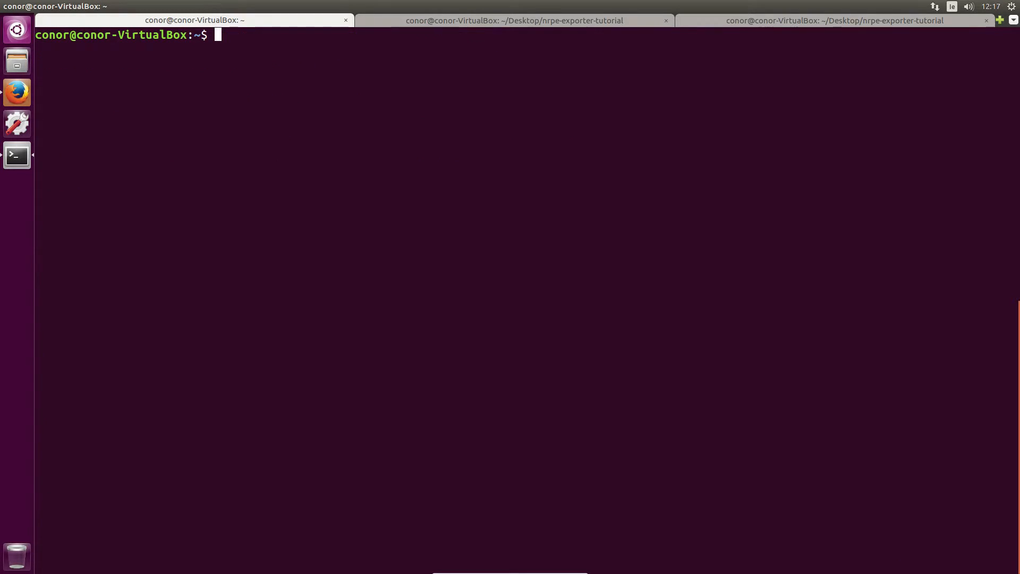
# Move into /etc/init.d and run ./nagios-nrpe-server start, getting an ok result
pyautogui.write('cd')
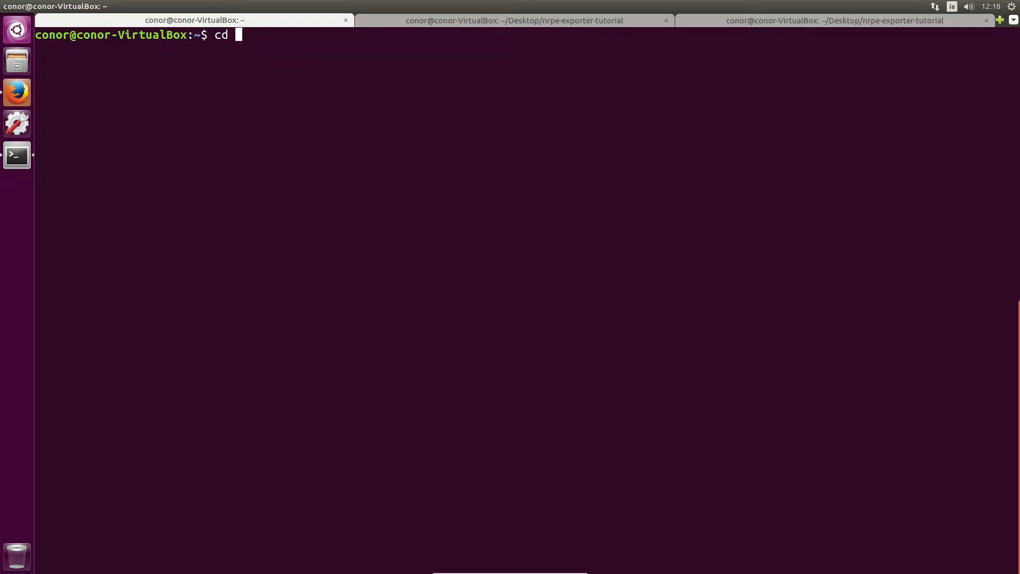
pyautogui.write('/etc/')
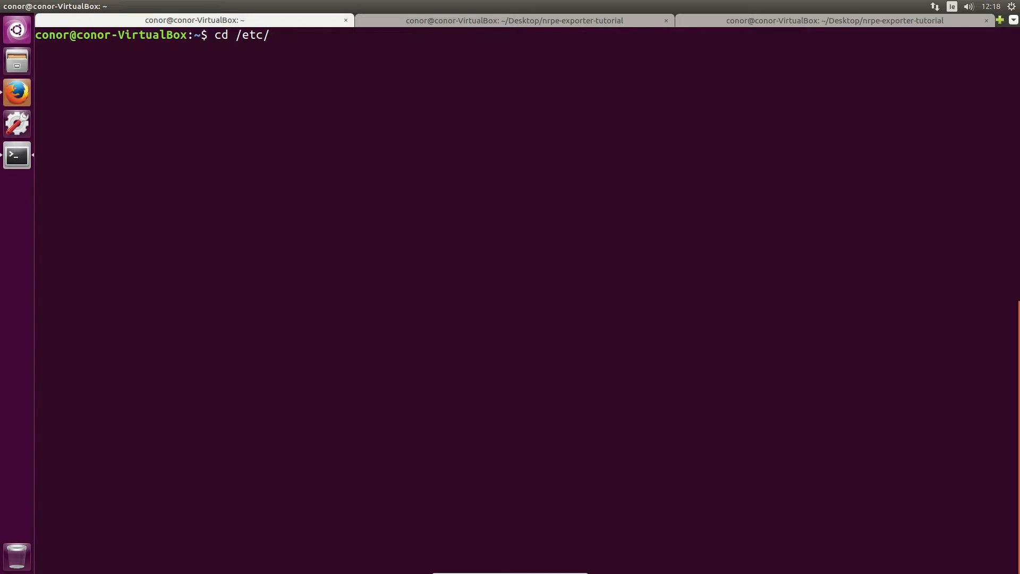
pyautogui.press('Return')
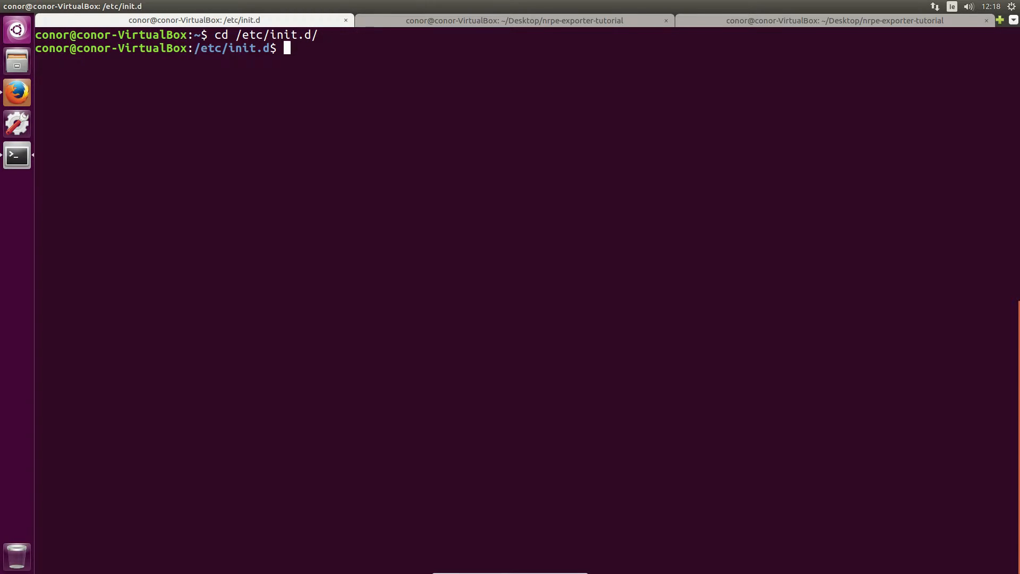
pyautogui.write('./nagios-nrpe-server')
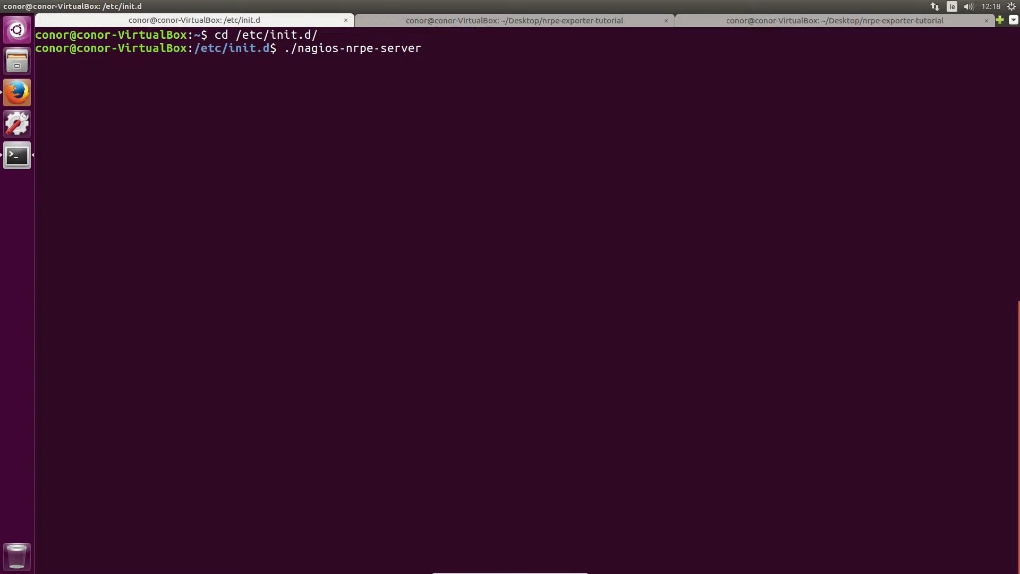
pyautogui.write('start')
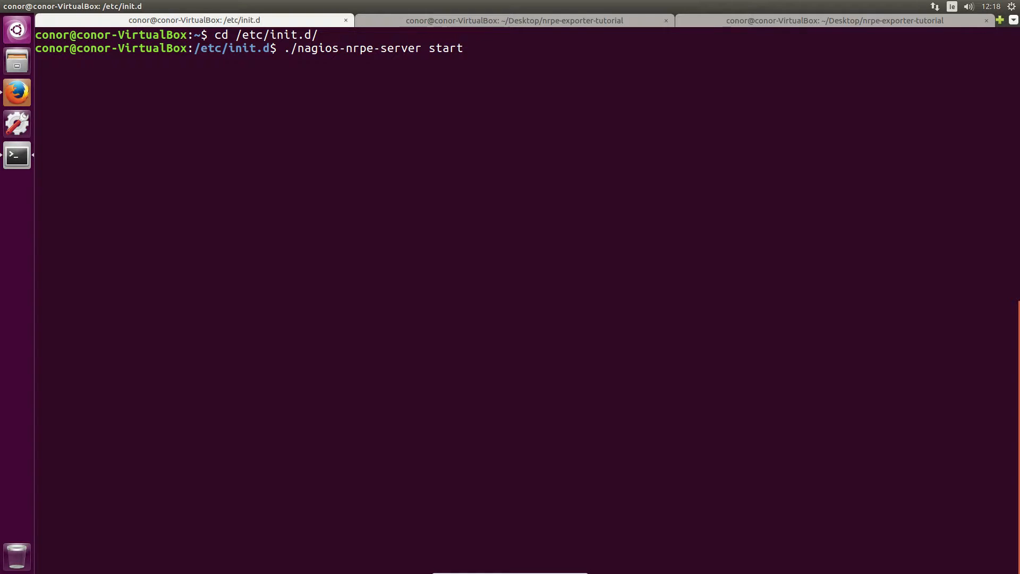
pyautogui.press('Return')
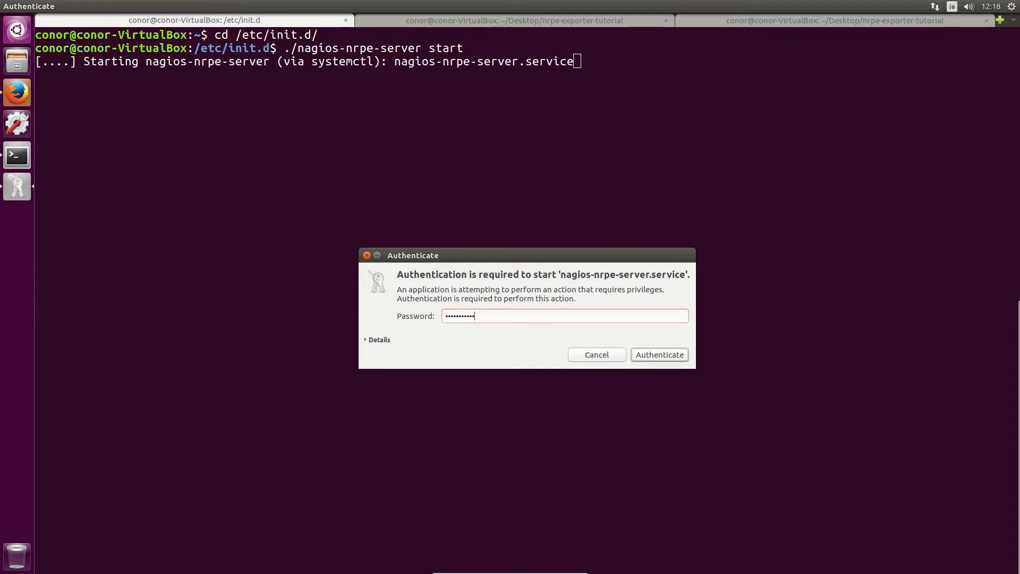
pyautogui.click(659, 355)
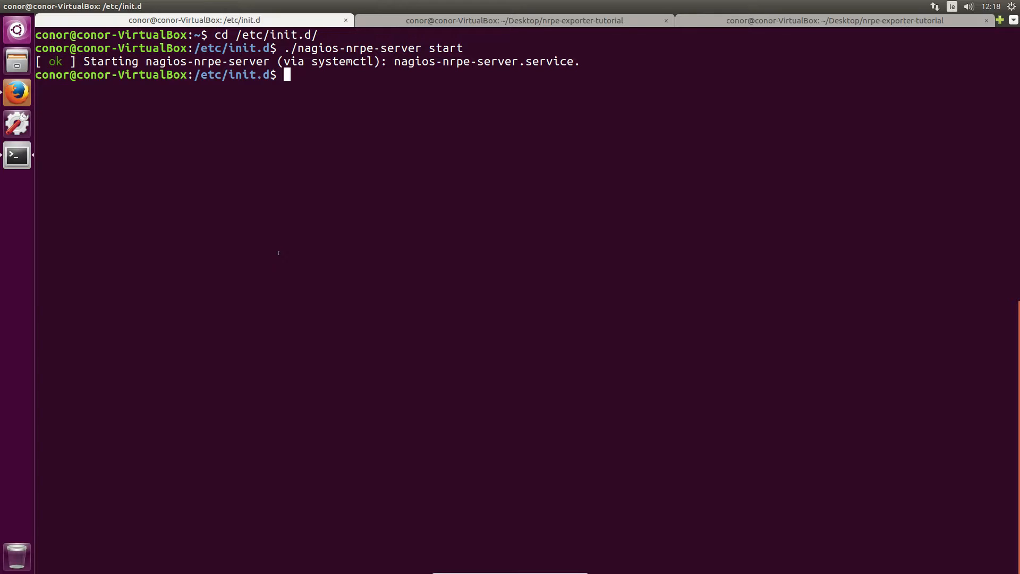
# Abandon the retyped start command with Ctrl+C and begin a service nagios-nrpe-server command
pyautogui.write('./nagios-nrpe-server star')
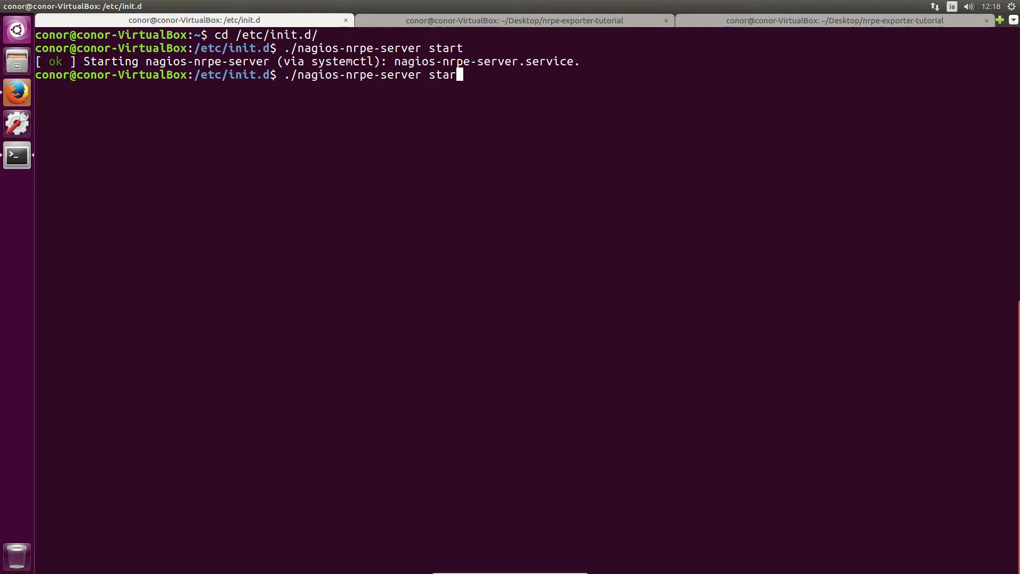
pyautogui.press('BackSpace')
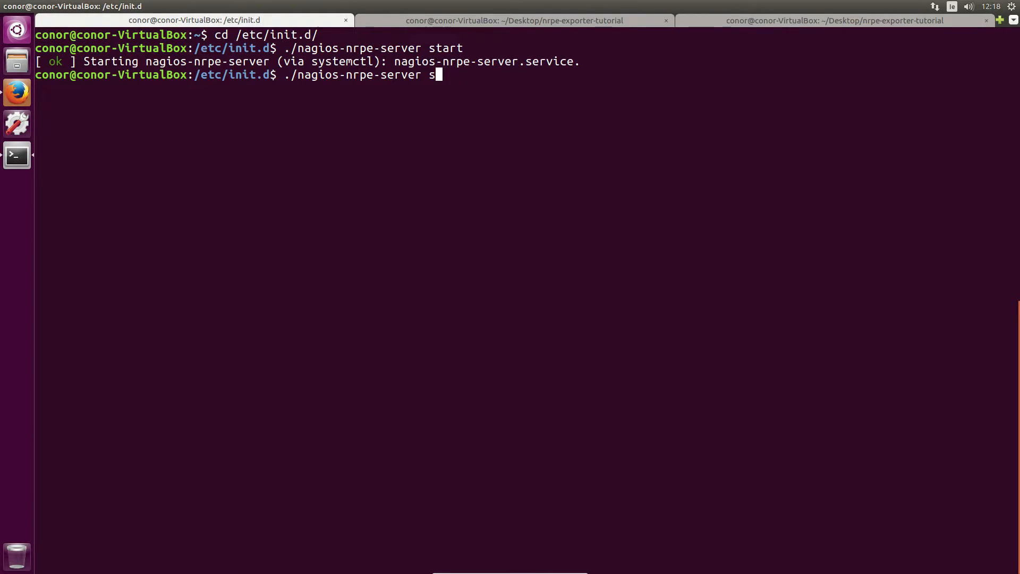
pyautogui.press('ctrl+c')
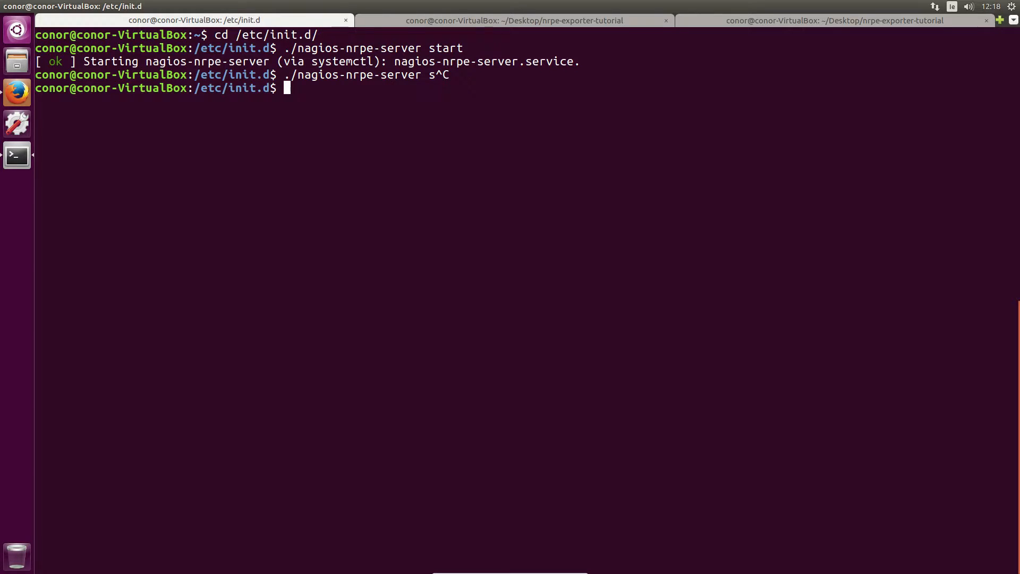
pyautogui.write('service nagios')
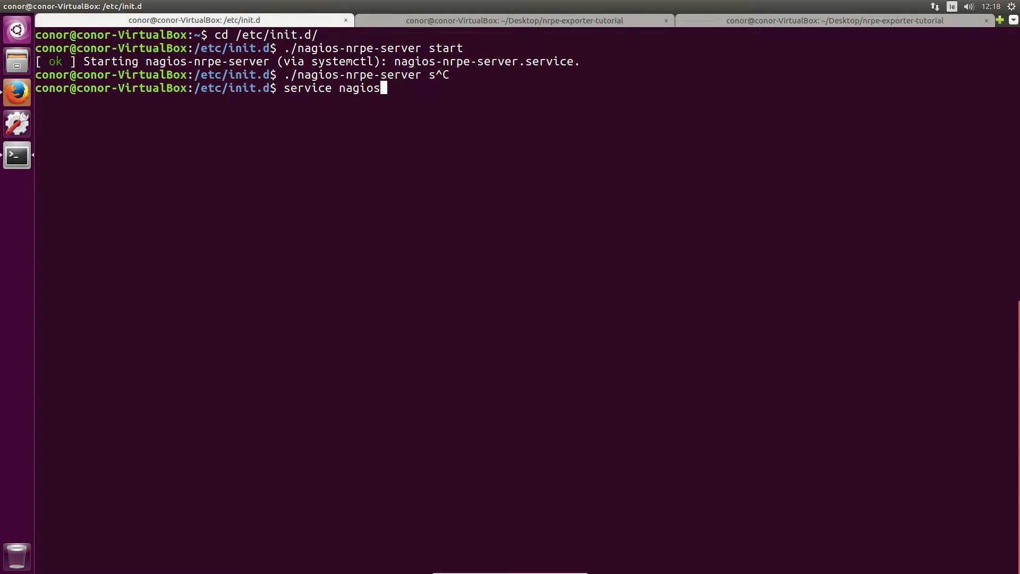
pyautogui.write('-nrpe-server')
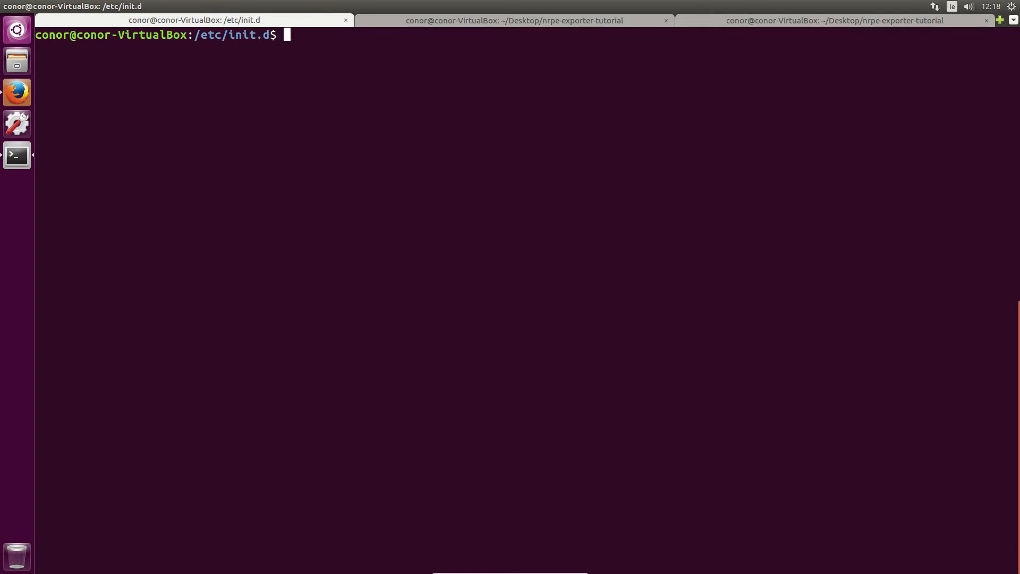
# Run service nagios-nrpe-server restart and authenticate with the password
pyautogui.write('s')
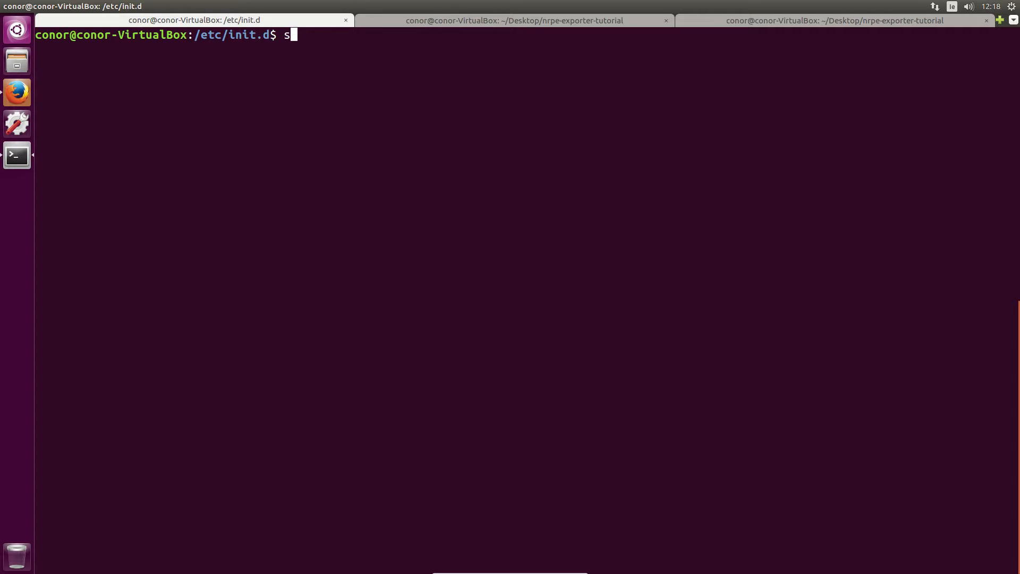
pyautogui.write('ervice nag')
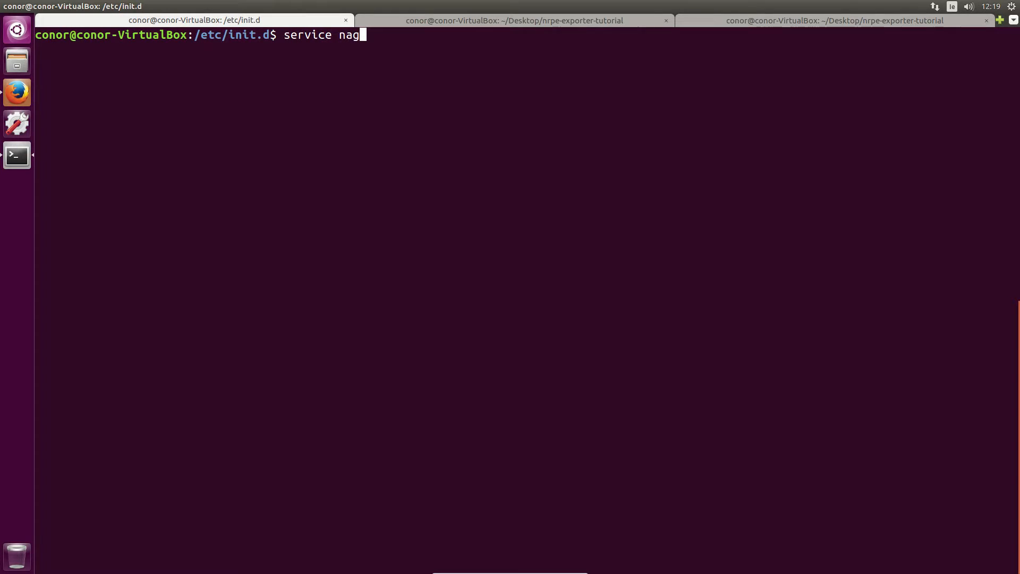
pyautogui.write('ios-nrpe-se')
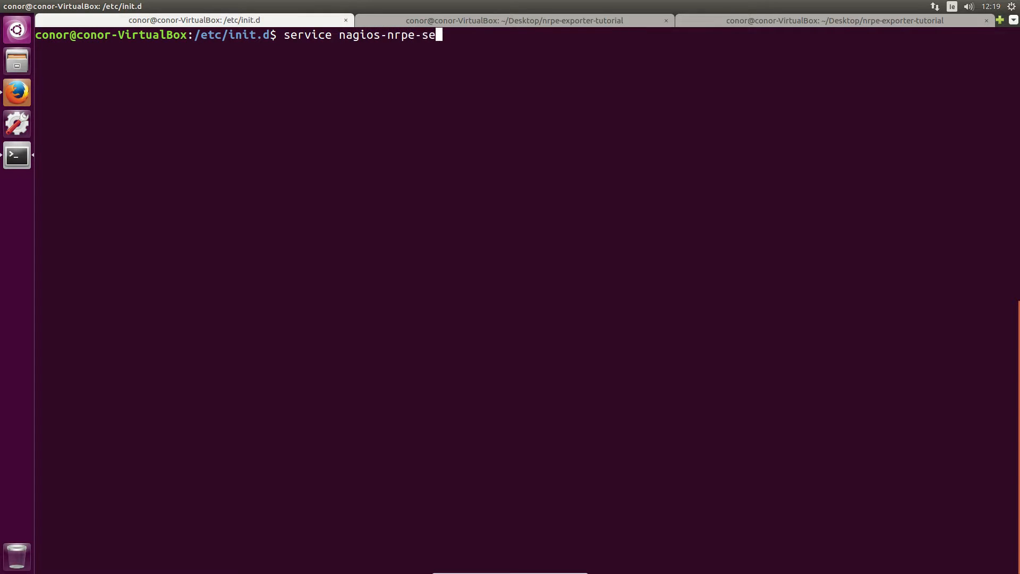
pyautogui.press('Return')
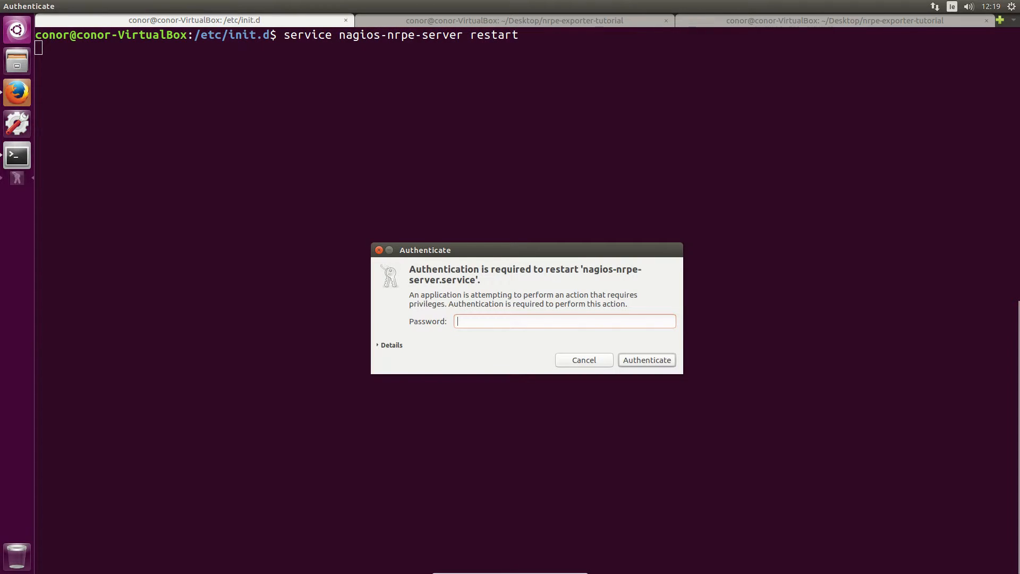
pyautogui.write('password')
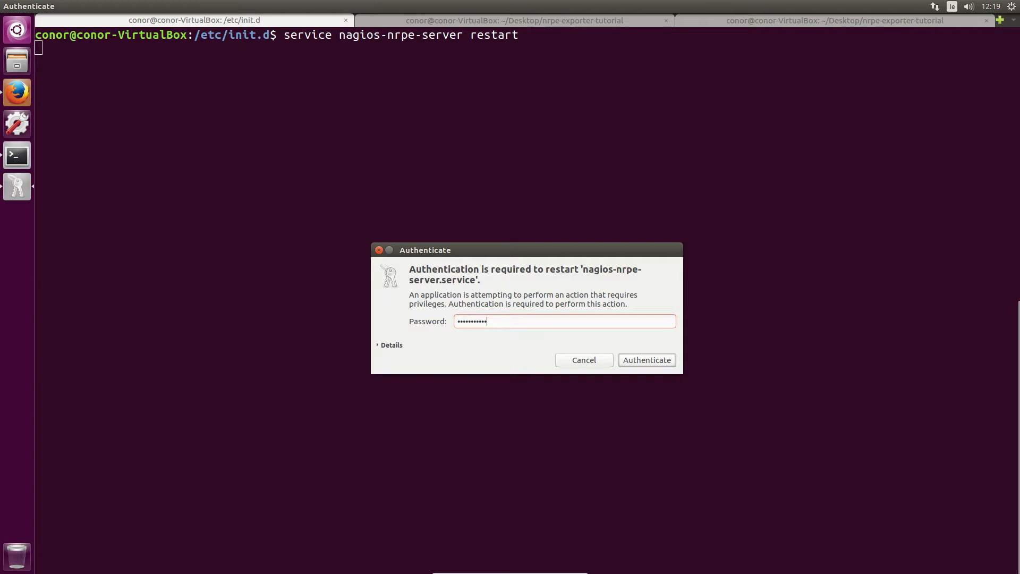
pyautogui.click(645, 361)
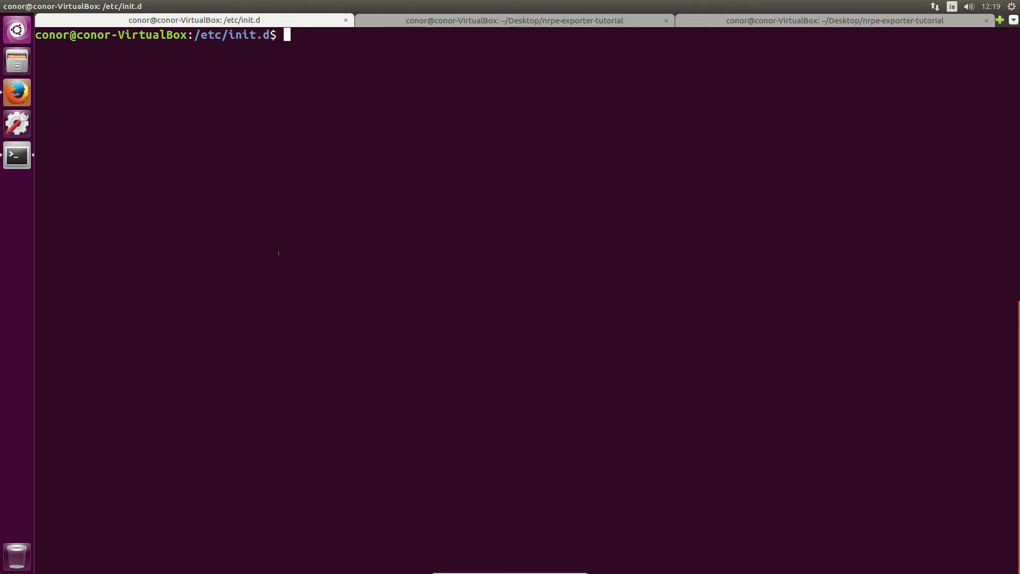
pyautogui.click(16, 93)
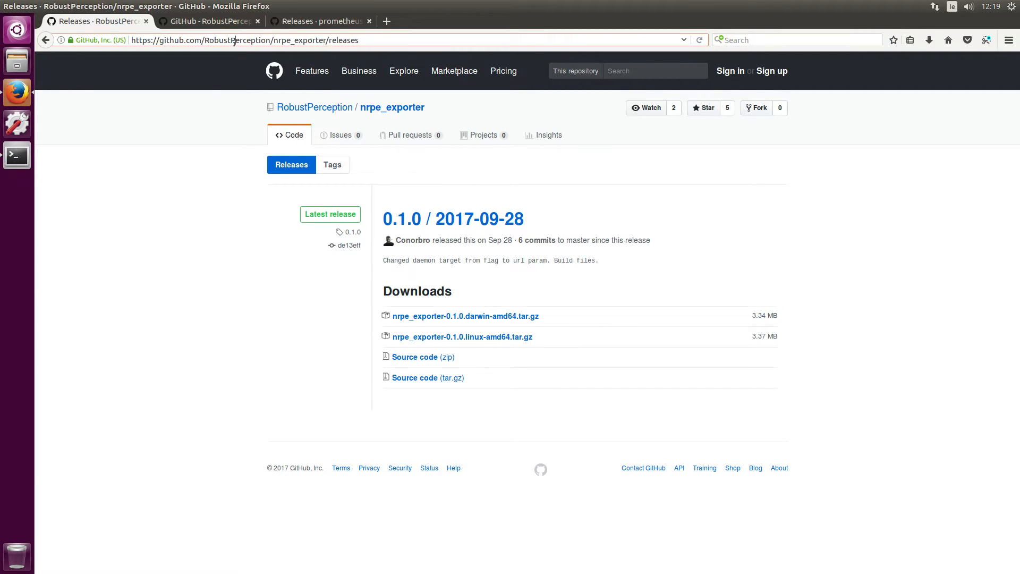
pyautogui.click(244, 39)
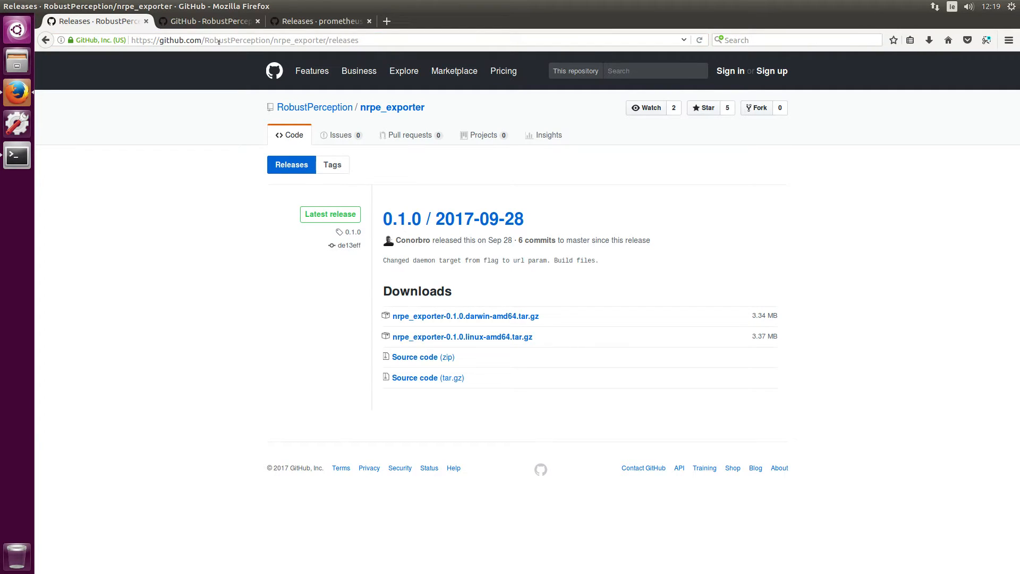
pyautogui.click(244, 39)
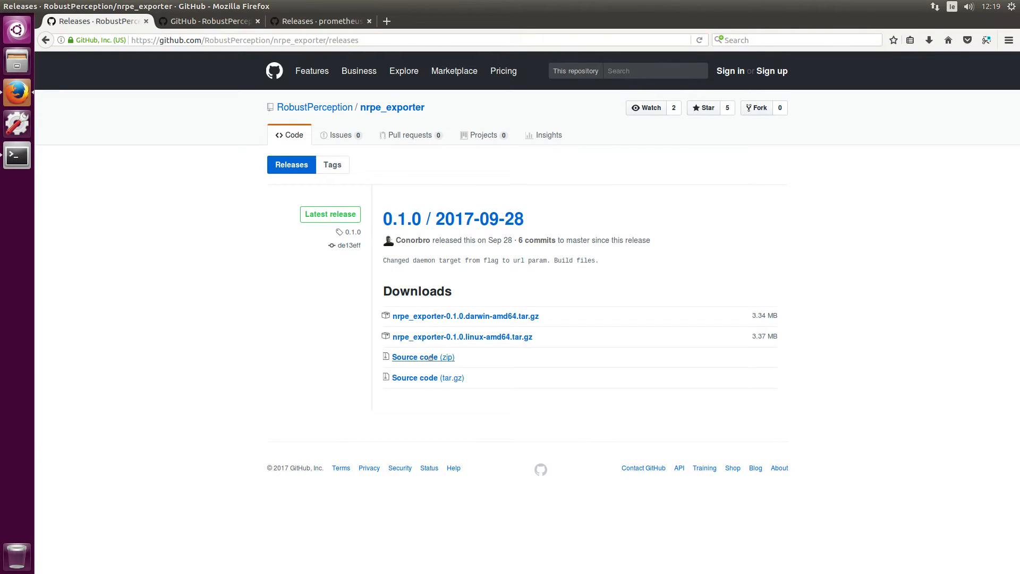
pyautogui.moveTo(387, 254)
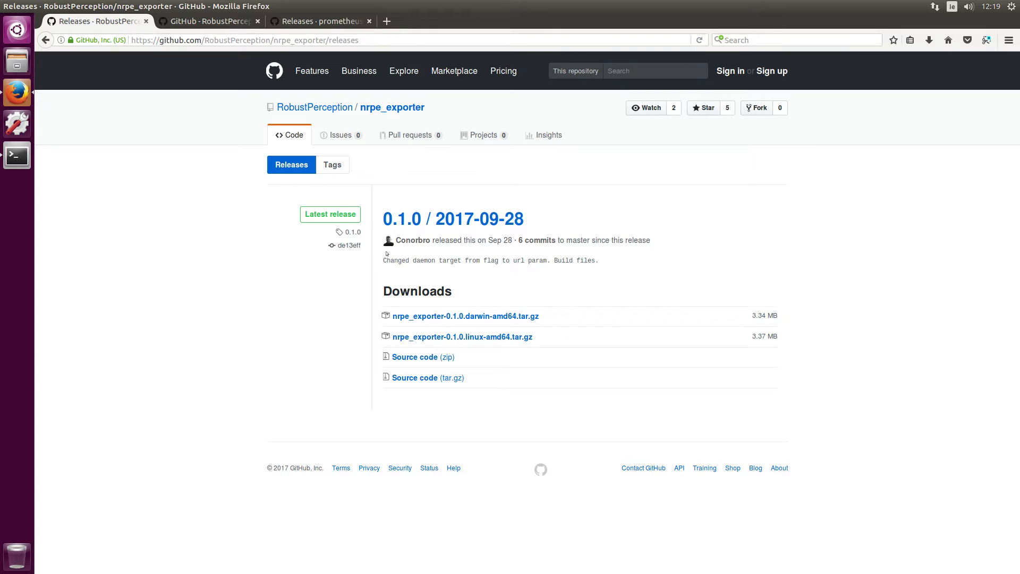
pyautogui.moveTo(430, 343)
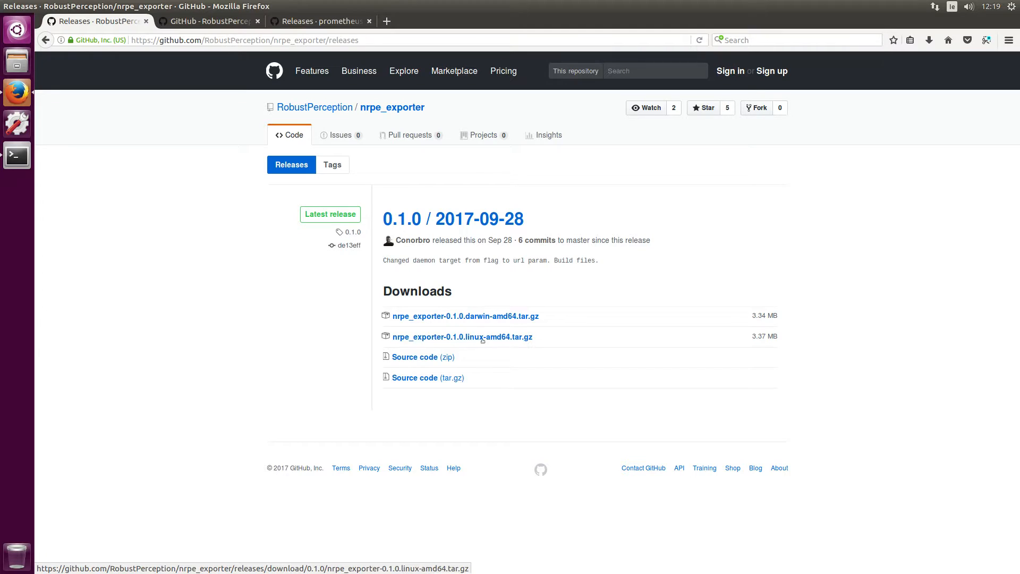
pyautogui.moveTo(126, 159)
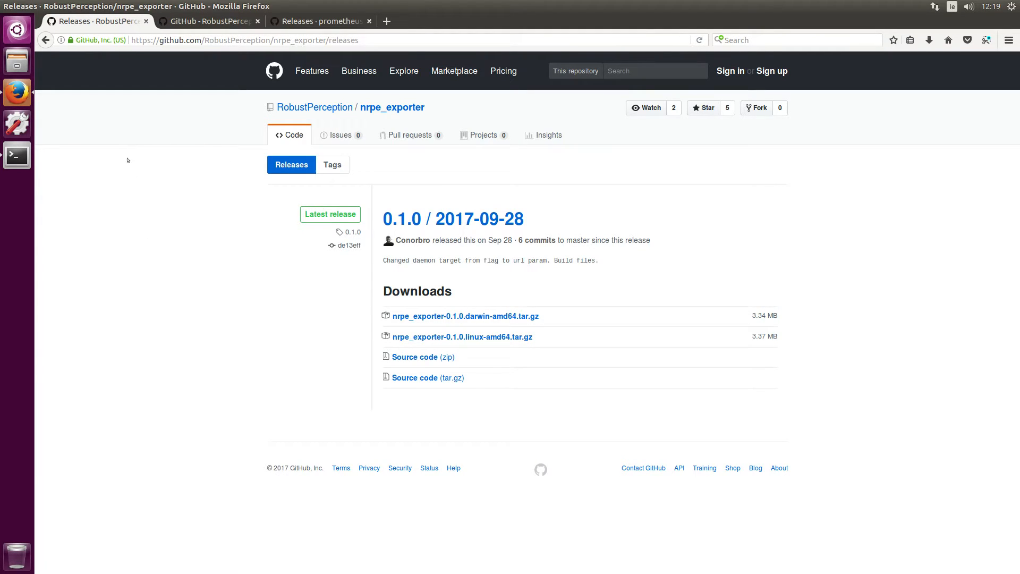
pyautogui.click(16, 155)
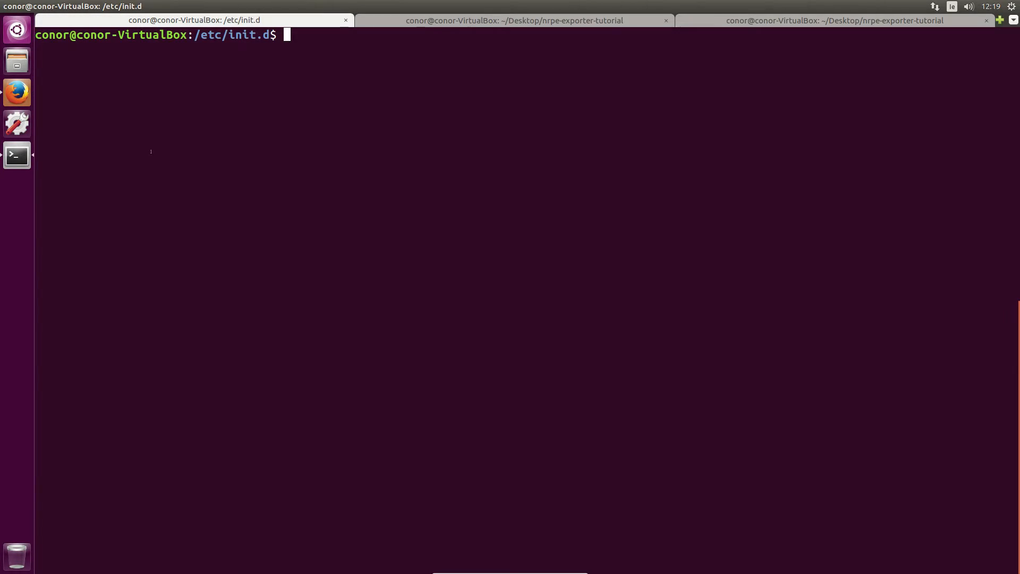
# In the nrpe-exporter-tutorial terminal, list the folder and launch ./nrpe_exporter
pyautogui.click(513, 20)
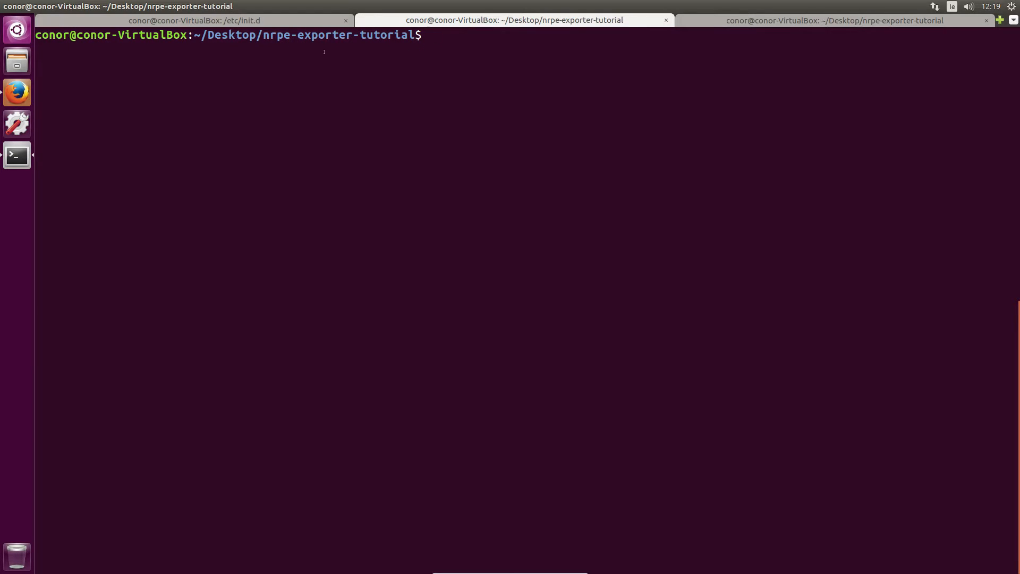
pyautogui.doubleClick(338, 34)
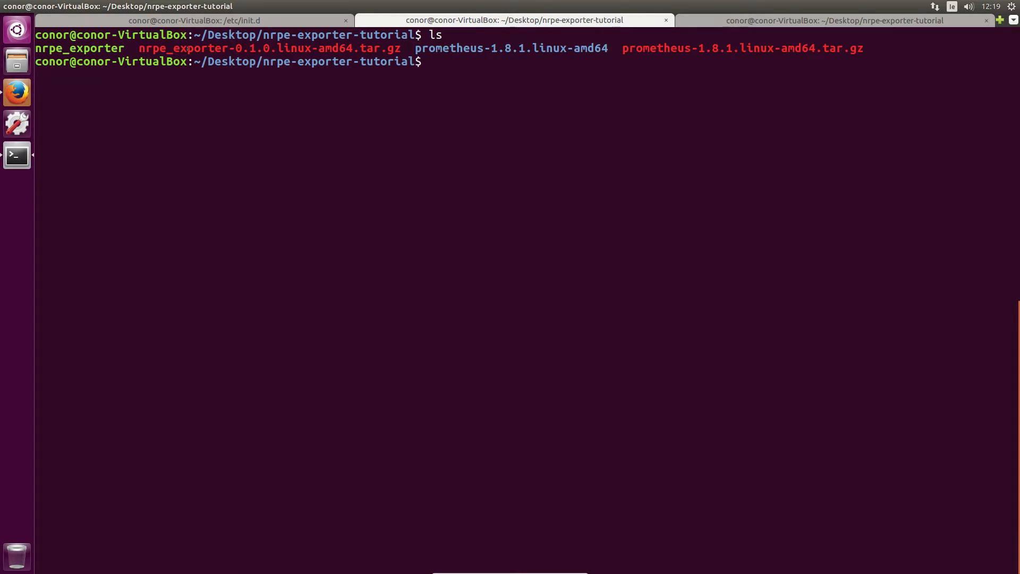
pyautogui.doubleClick(269, 48)
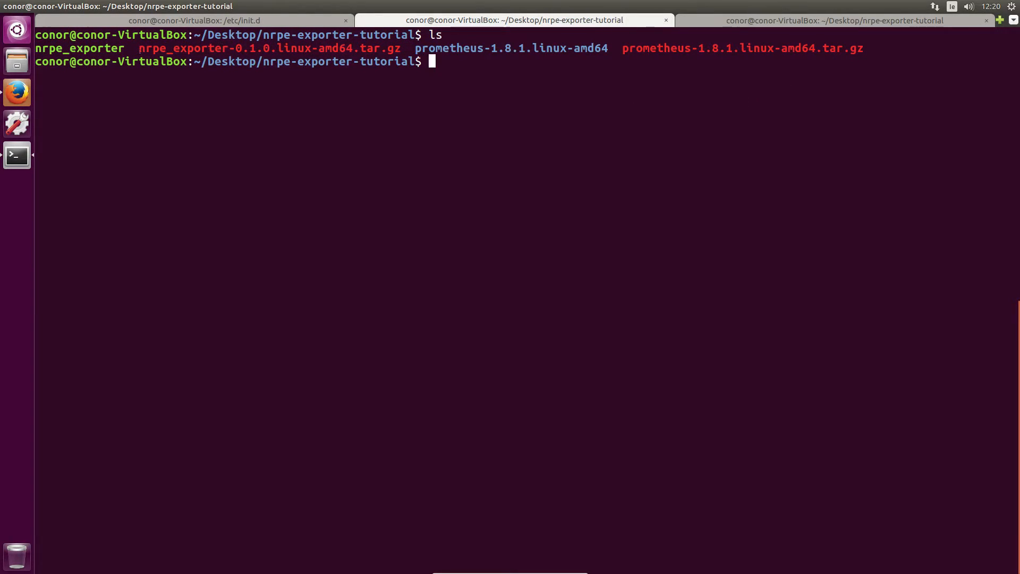
pyautogui.doubleClick(80, 48)
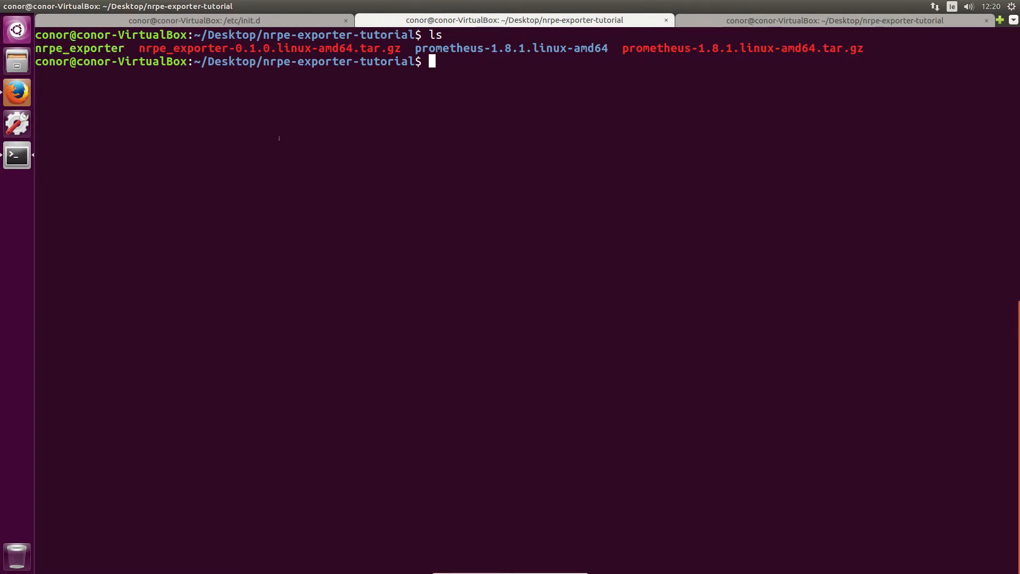
pyautogui.write('./')
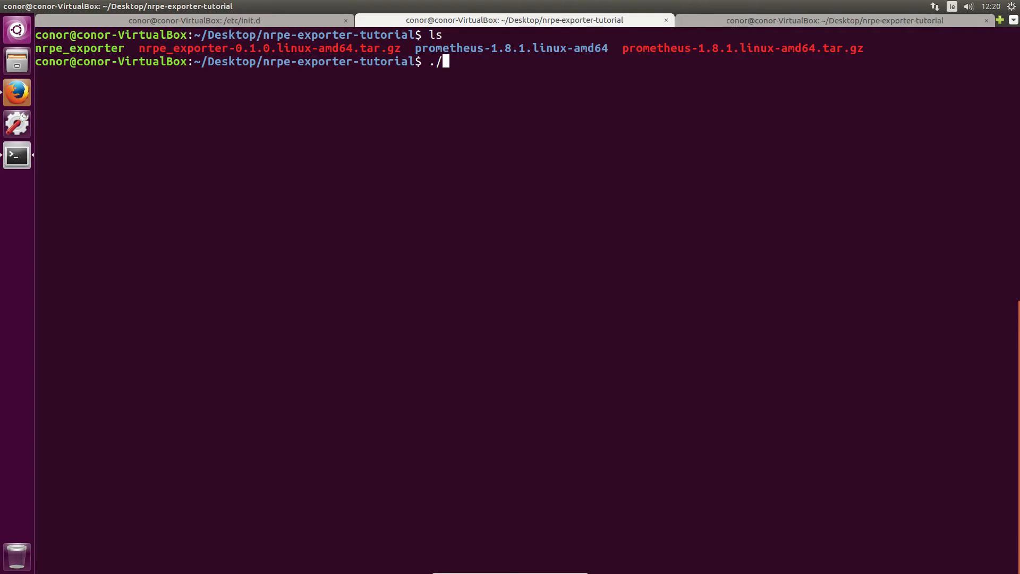
pyautogui.write('nrpe_exporter')
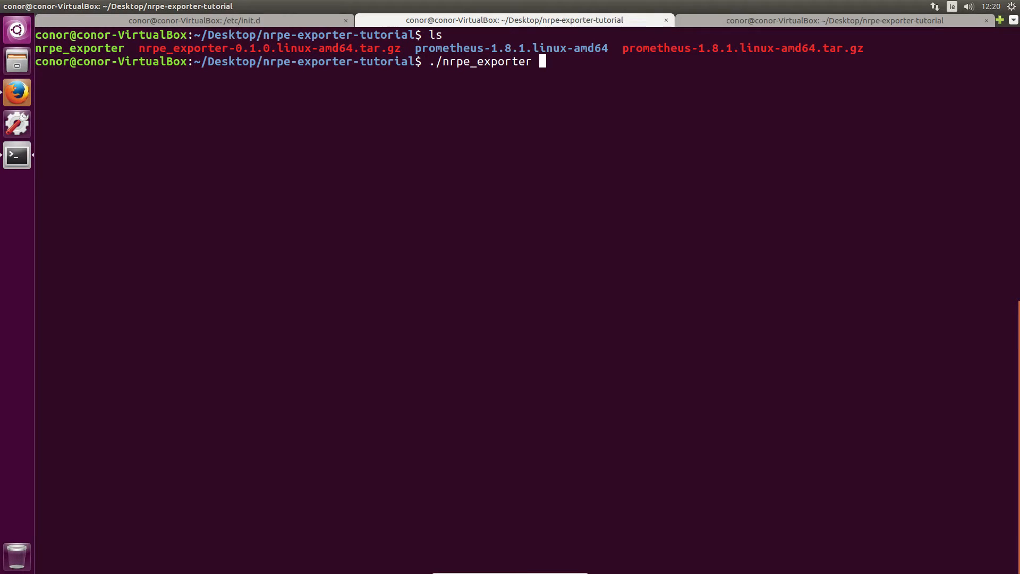
pyautogui.press('Return')
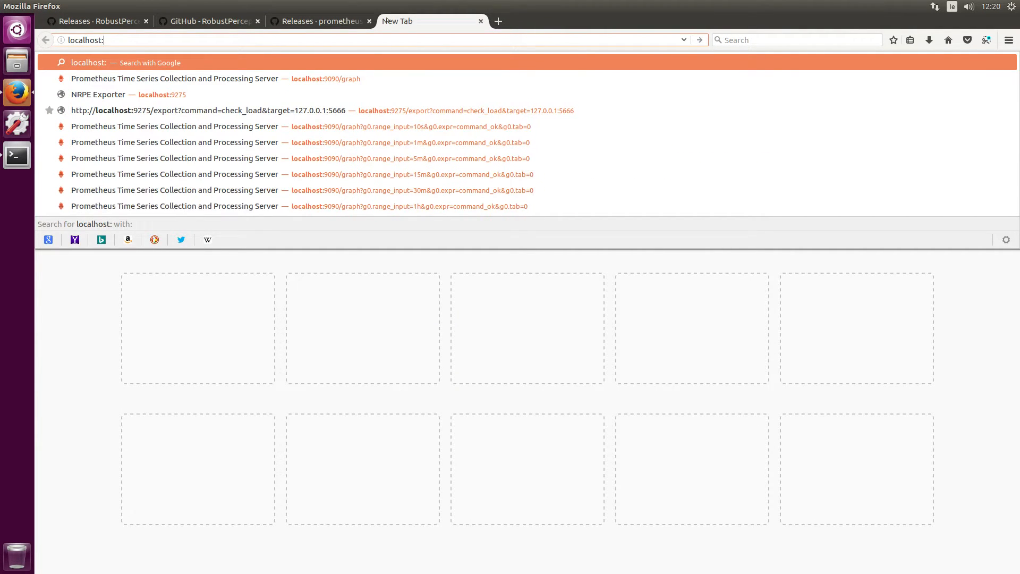
# Browse the localhost:9275/metrics listing, then return to the NRPE Exporter home page
pyautogui.write('9275')
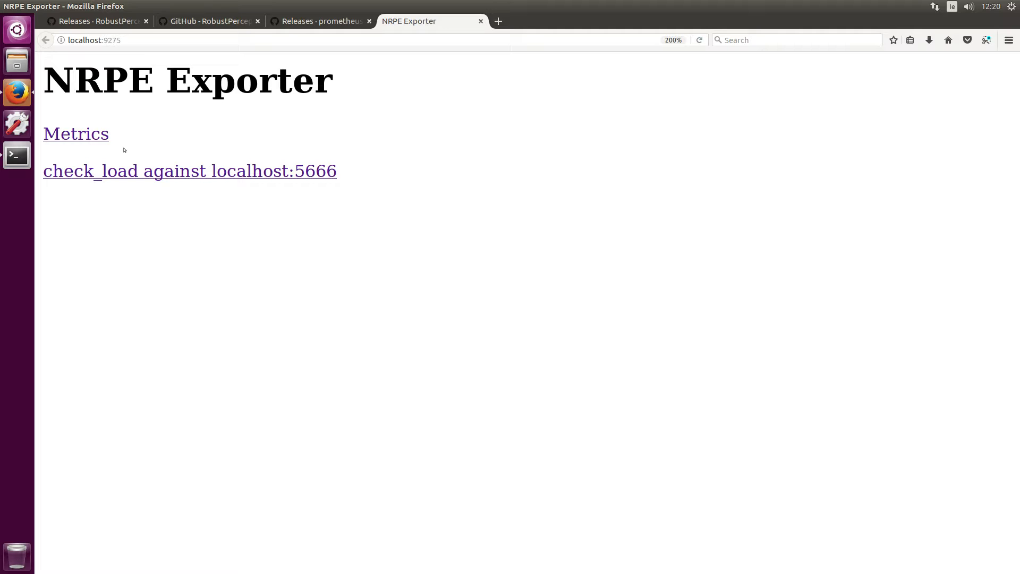
pyautogui.click(75, 134)
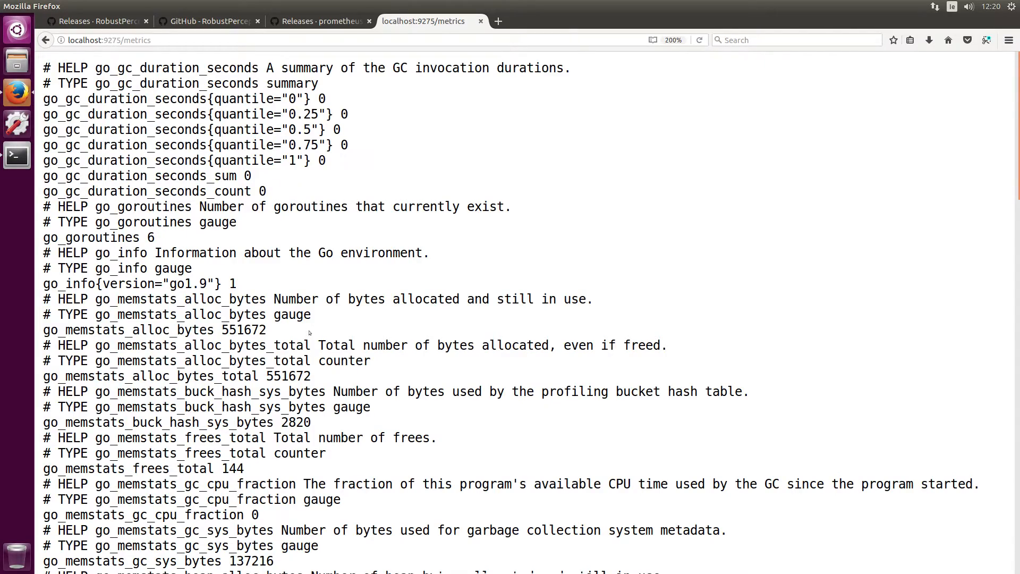
pyautogui.scroll(-3)
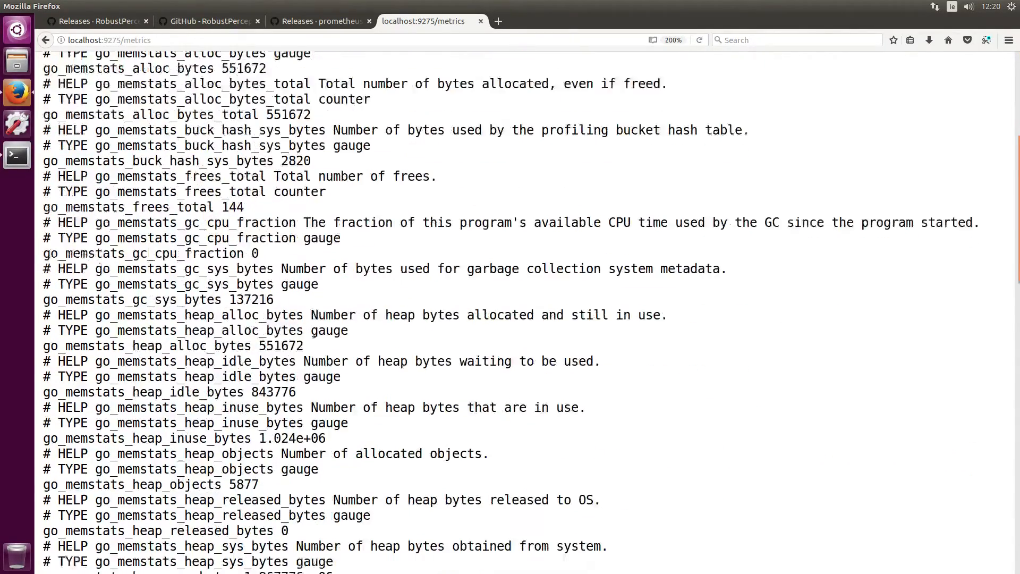
pyautogui.scroll(3)
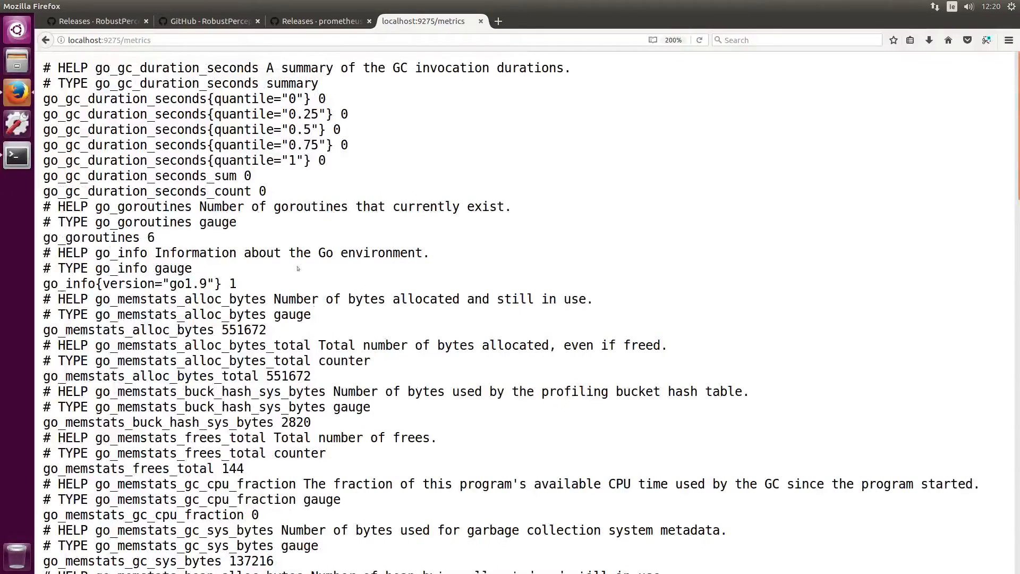
pyautogui.moveTo(337, 220)
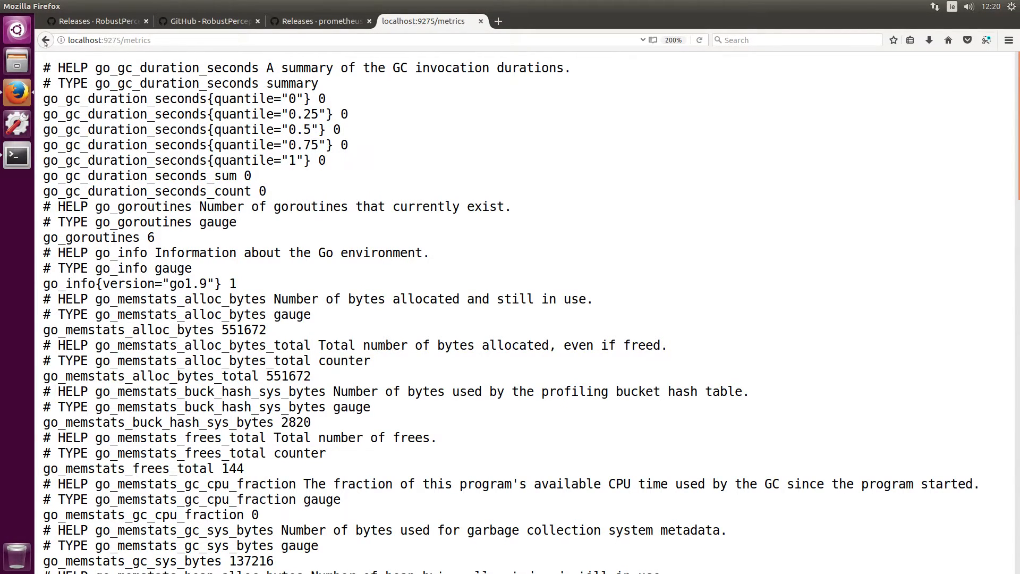
pyautogui.click(44, 39)
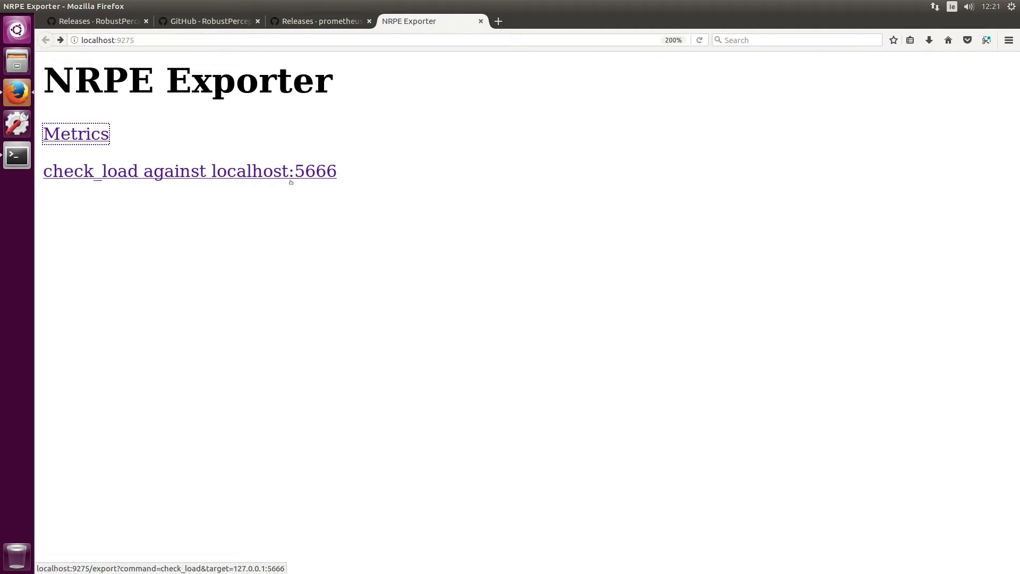
pyautogui.moveTo(308, 189)
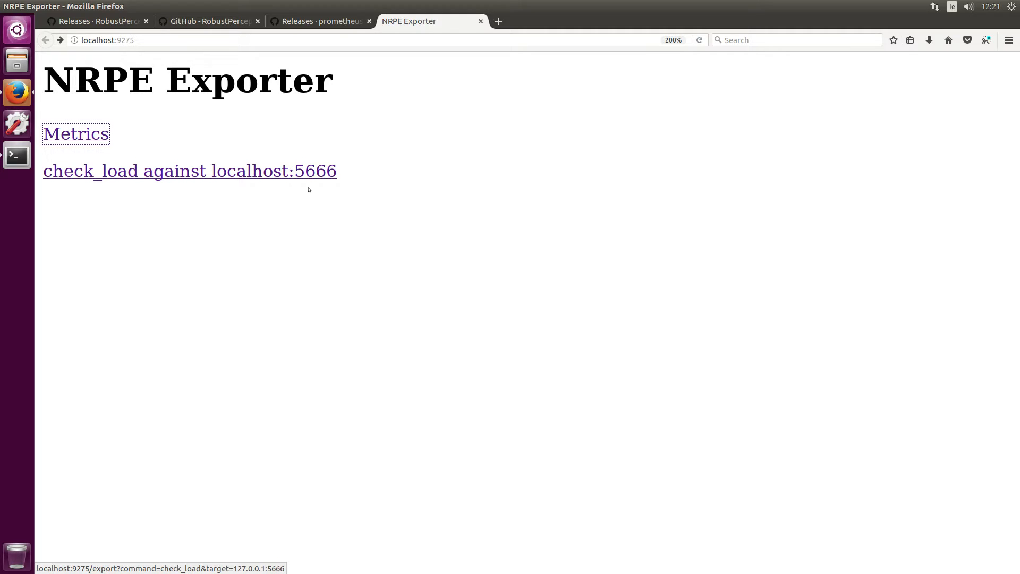
# Run check_load against localhost:5666 and highlight command_duration, command_ok 1 and the gauge type
pyautogui.click(190, 170)
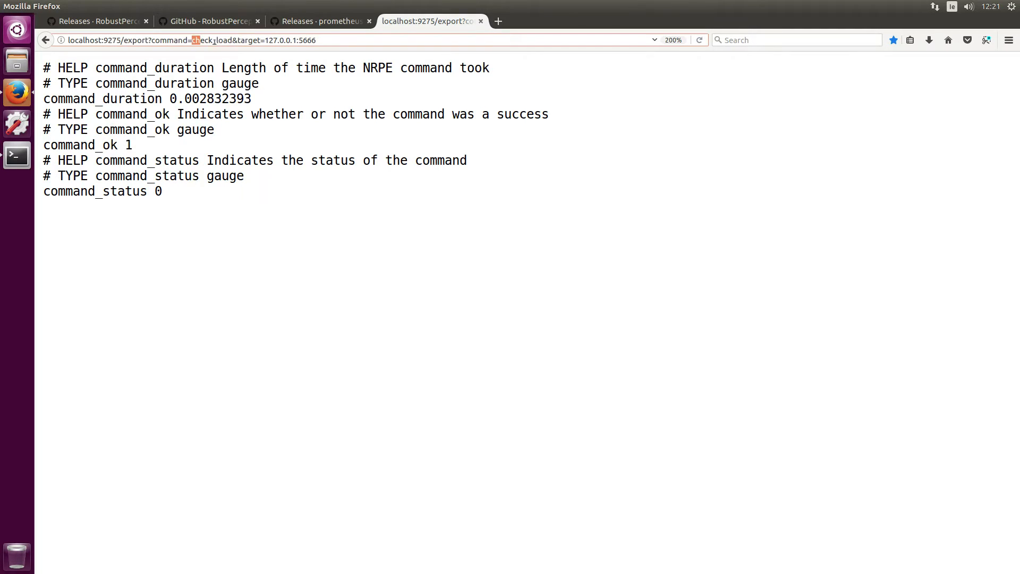
pyautogui.doubleClick(208, 40)
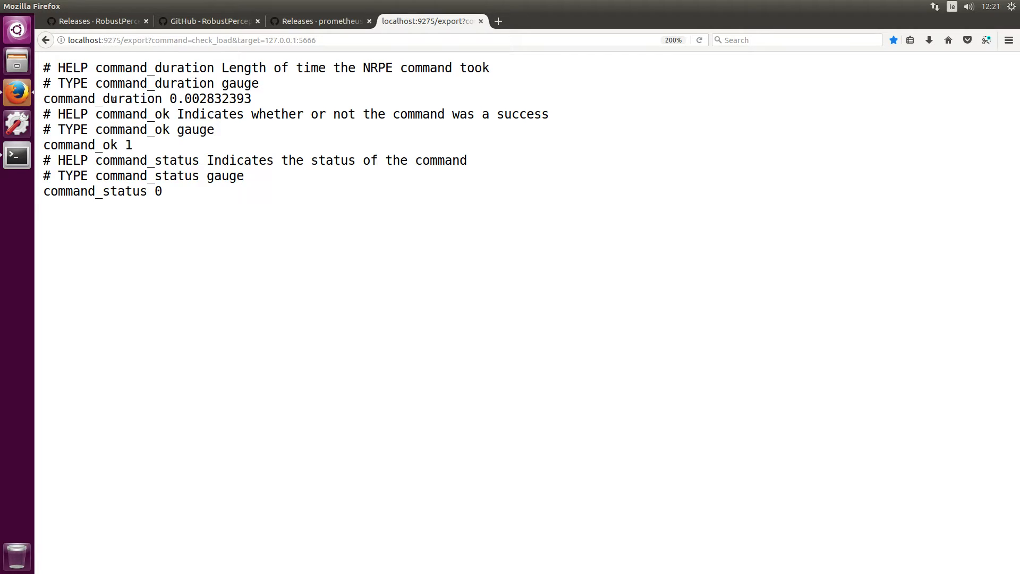
pyautogui.doubleClick(209, 97)
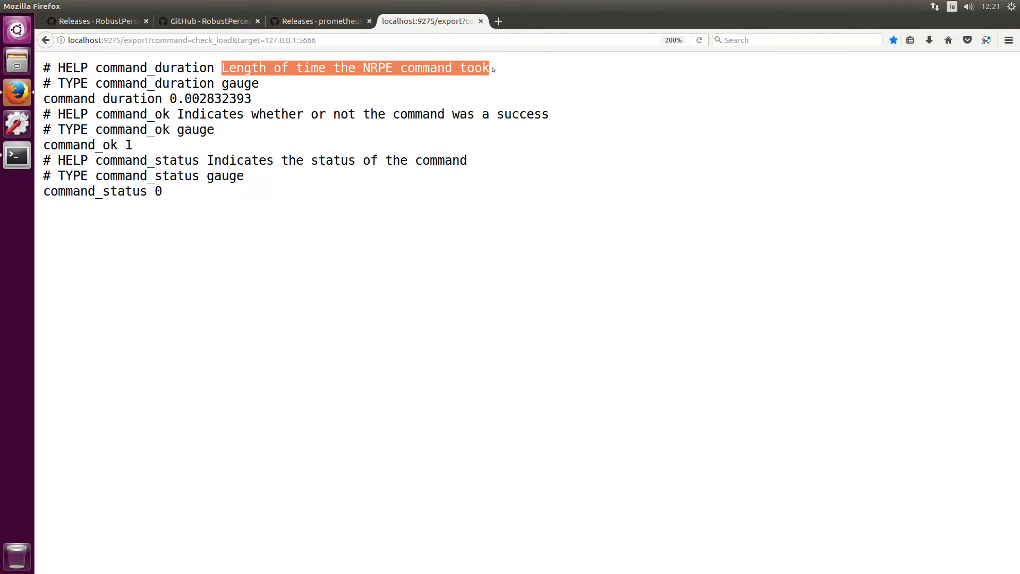
pyautogui.doubleClick(69, 145)
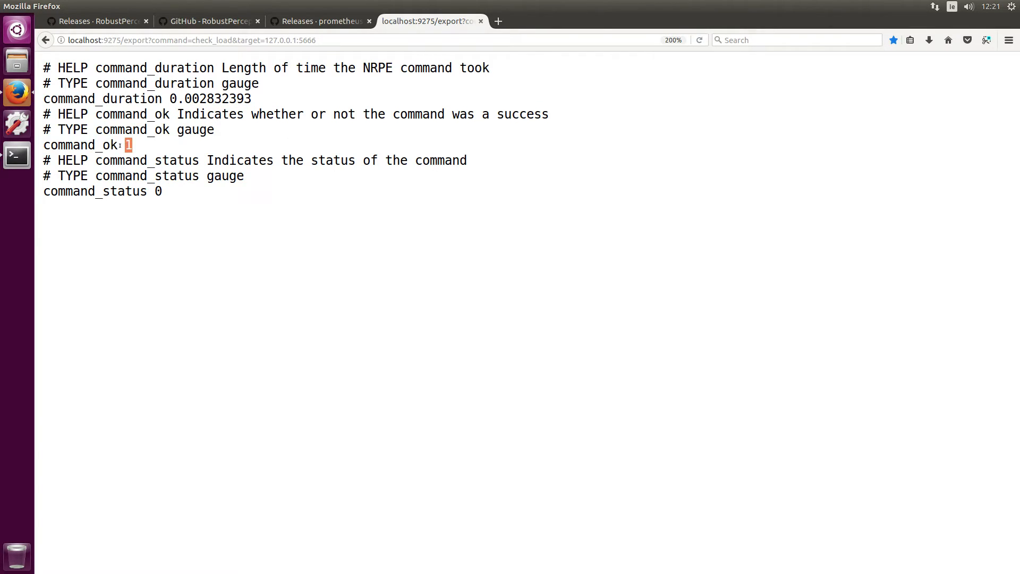
pyautogui.moveTo(197, 208)
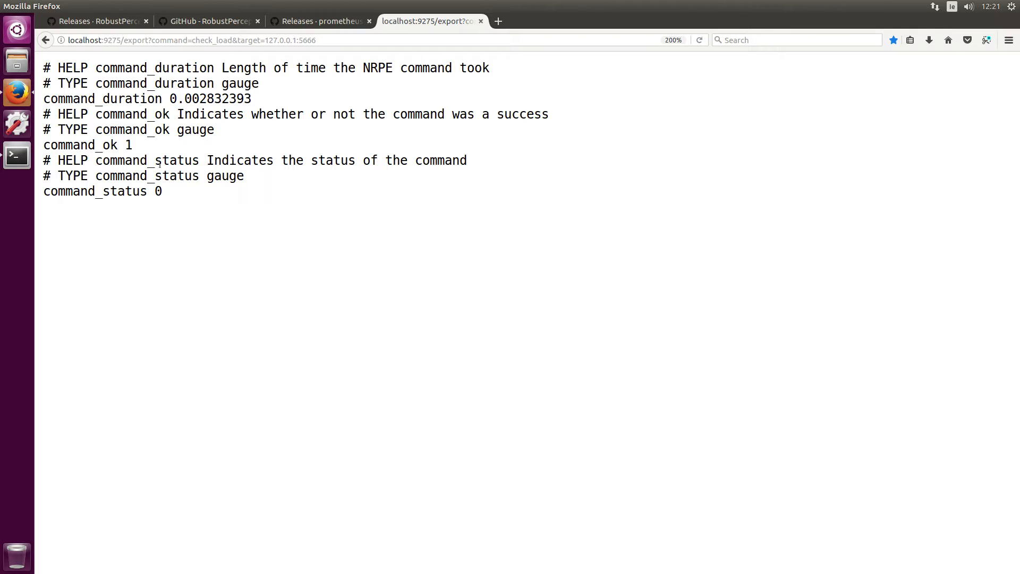
pyautogui.doubleClick(225, 176)
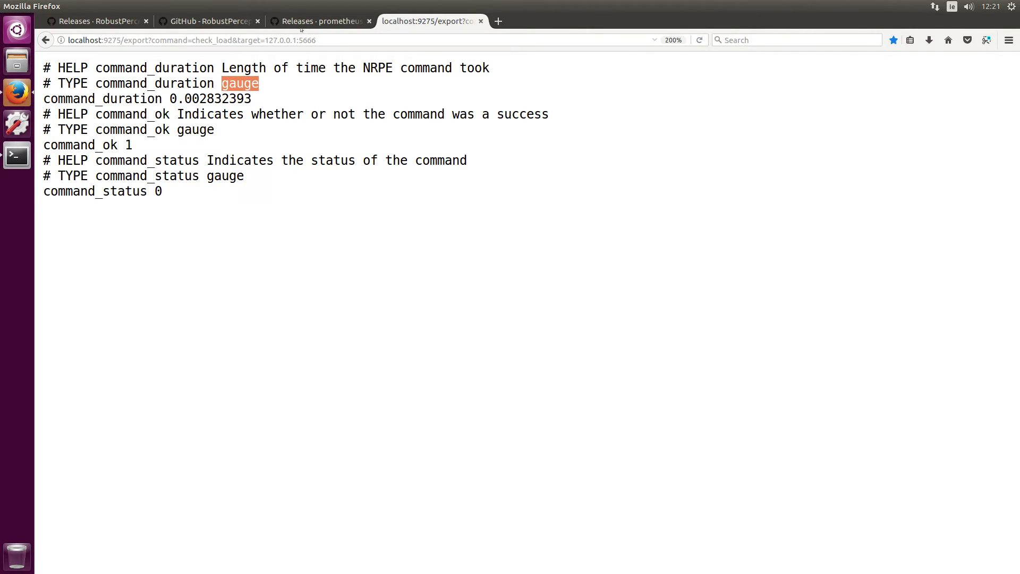
pyautogui.moveTo(319, 21)
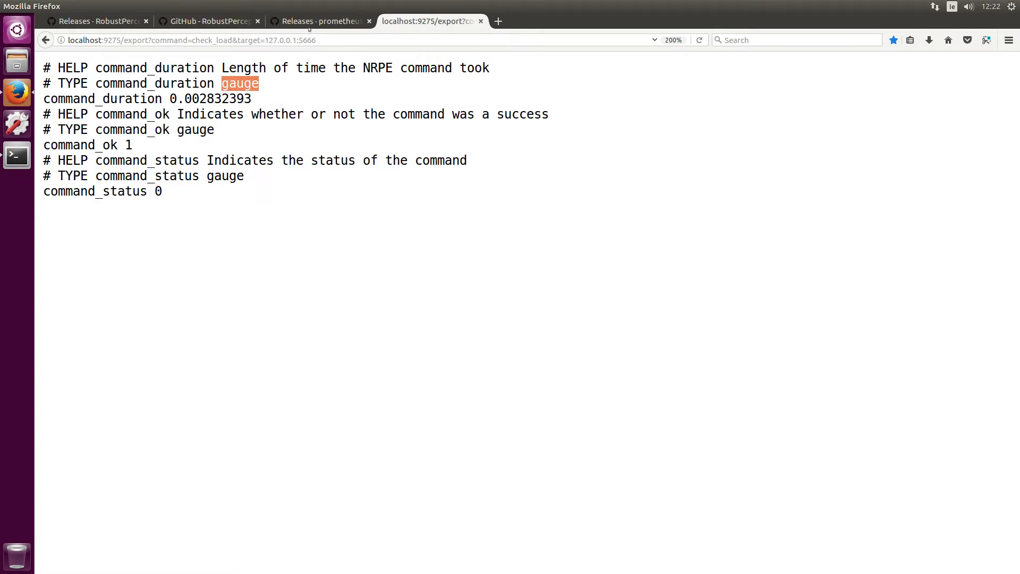
pyautogui.click(319, 21)
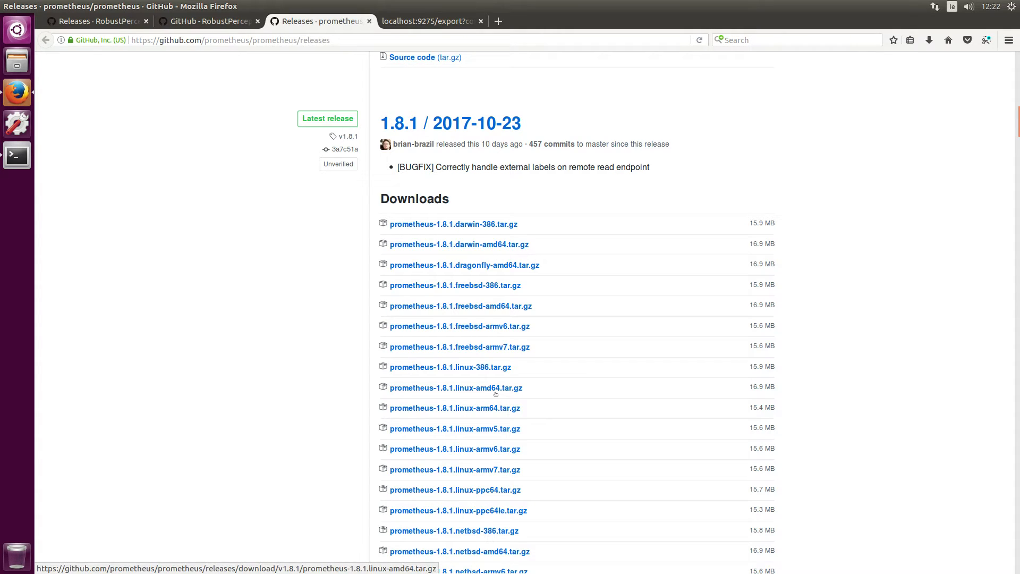
pyautogui.moveTo(333, 286)
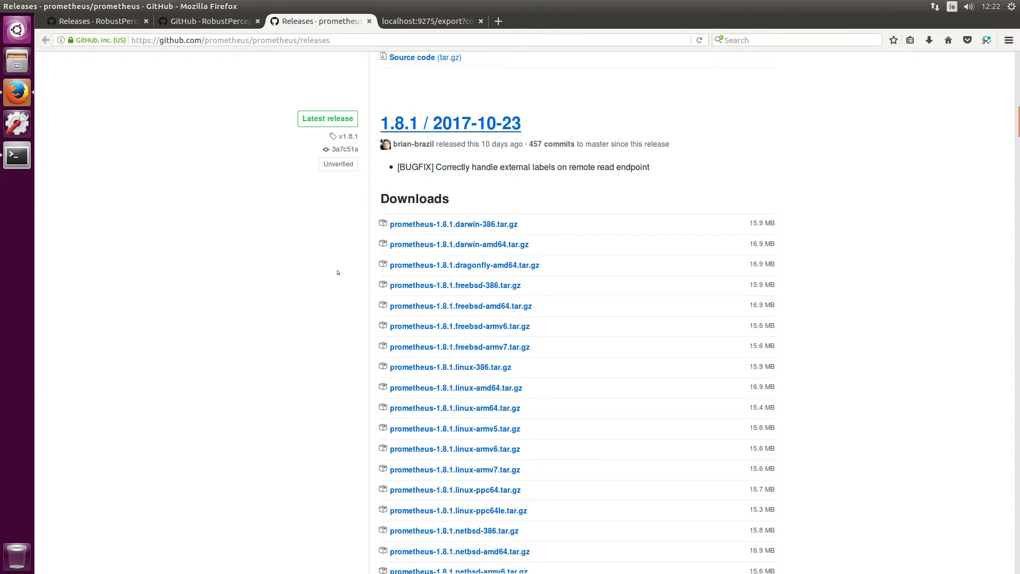
pyautogui.moveTo(428, 428)
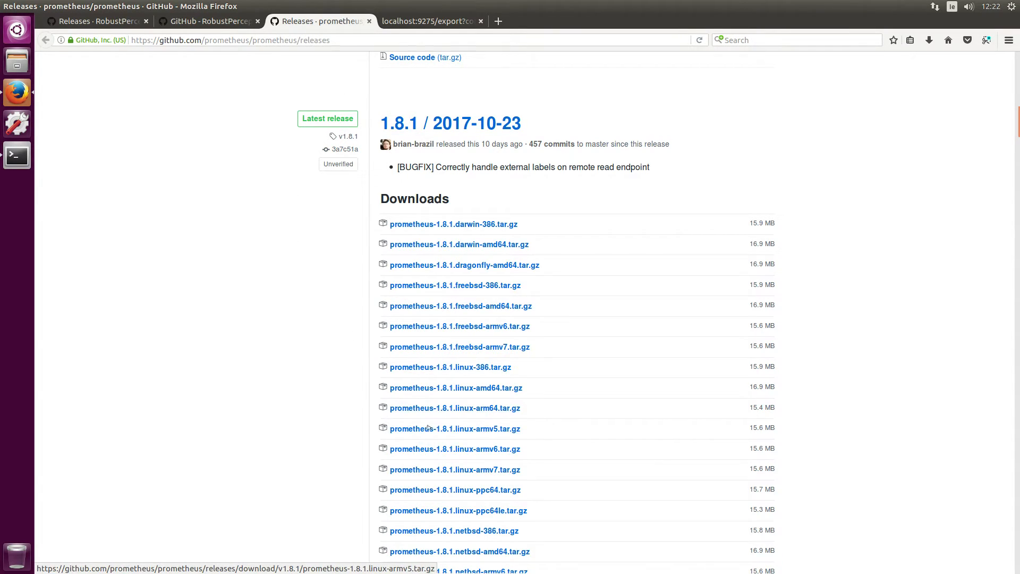
pyautogui.moveTo(447, 421)
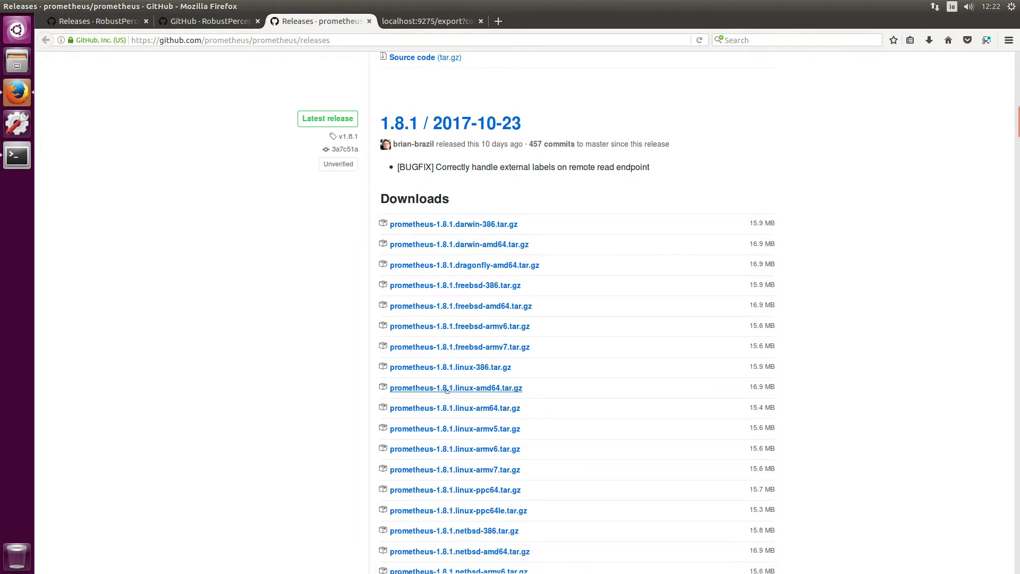
pyautogui.moveTo(456, 387)
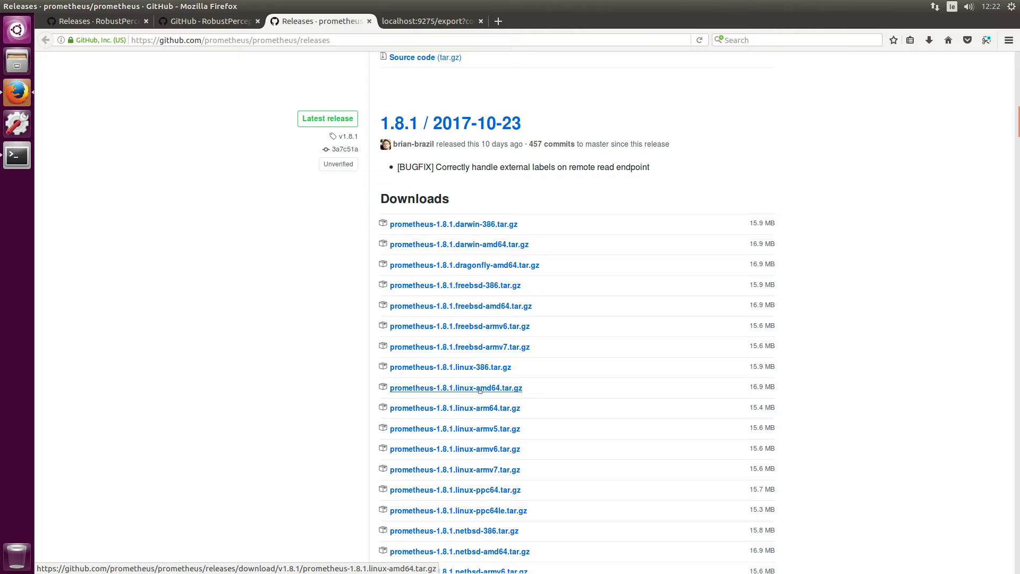
# Download prometheus-1.8.1.linux-amd64.tar.gz from the Prometheus GitHub releases
pyautogui.click(16, 155)
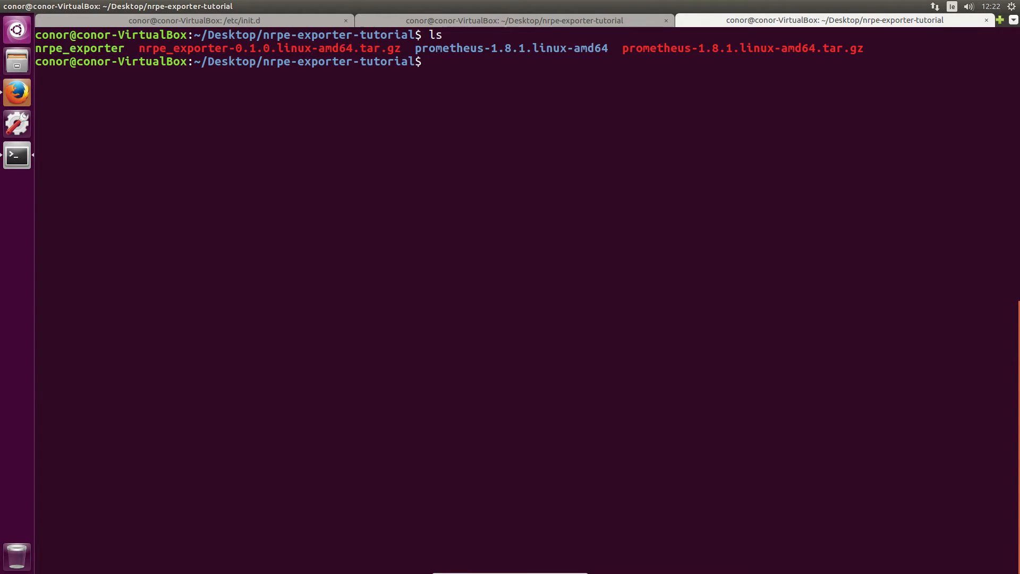
# Enter the prometheus-1.8.1.linux-amd64 folder and list its files
pyautogui.write('cd prometheus-1.8.1.linux-amd64/')
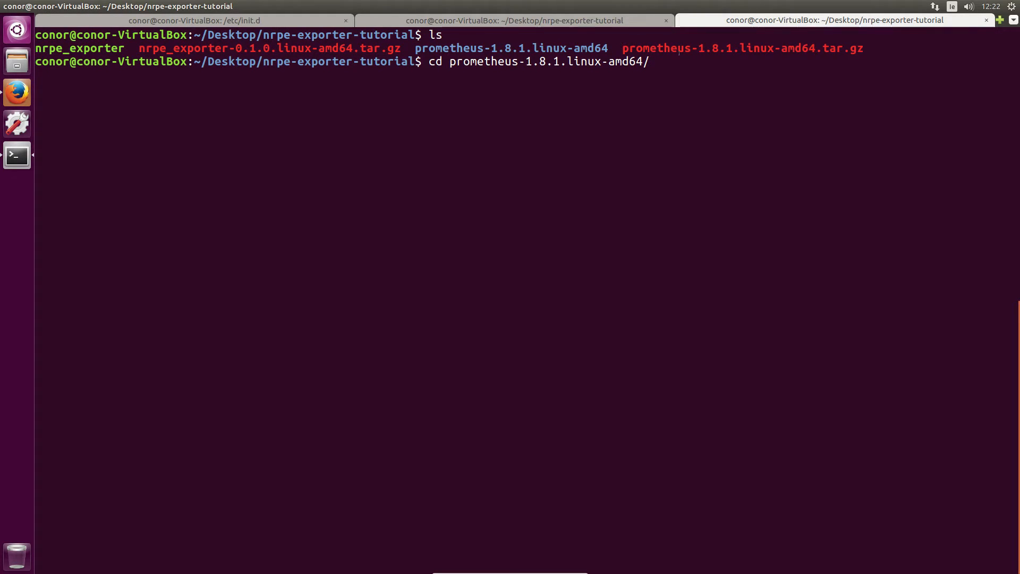
pyautogui.press('Return')
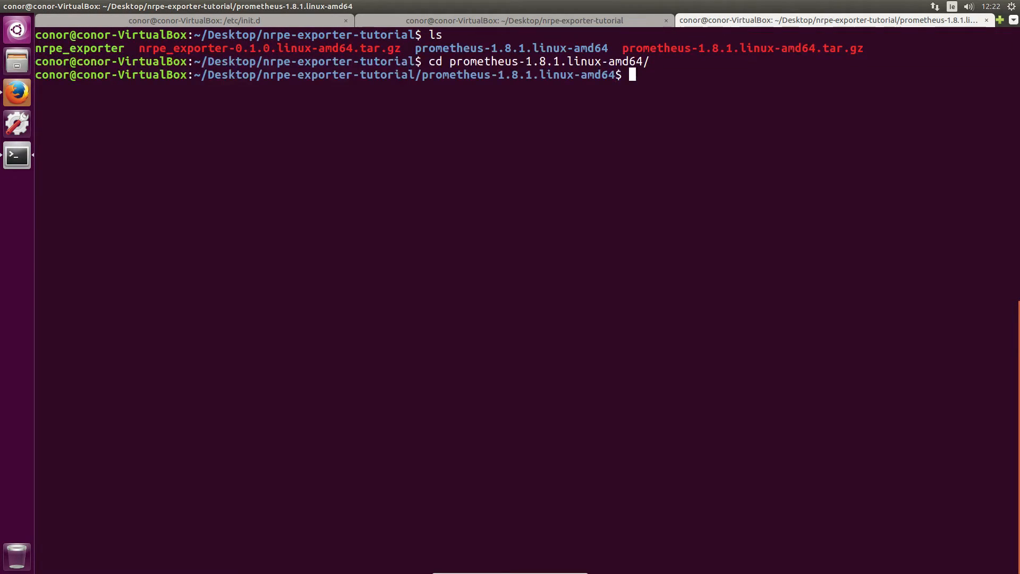
pyautogui.press('Return')
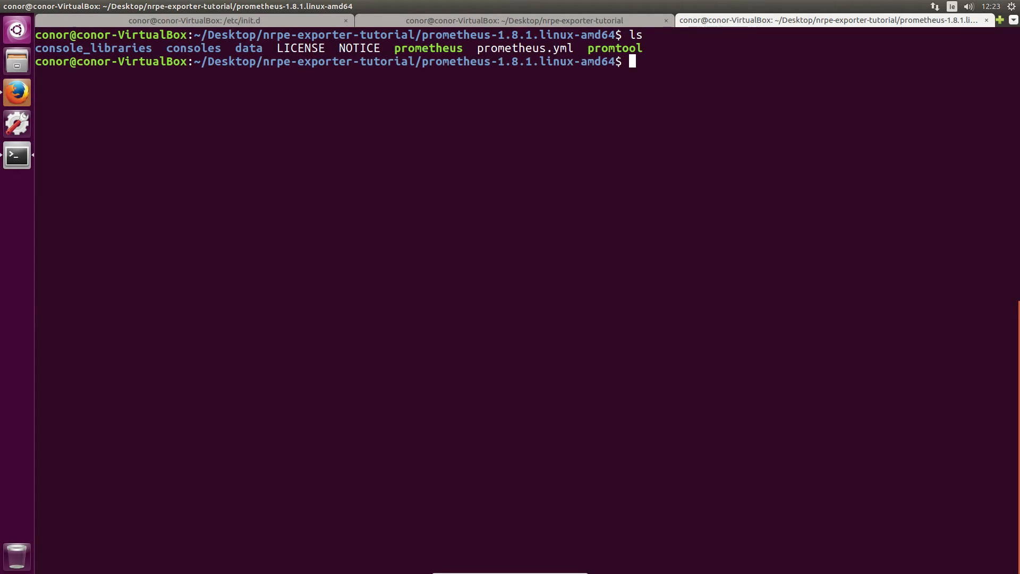
# Begin editing prometheus.yml in vim
pyautogui.write('vim')
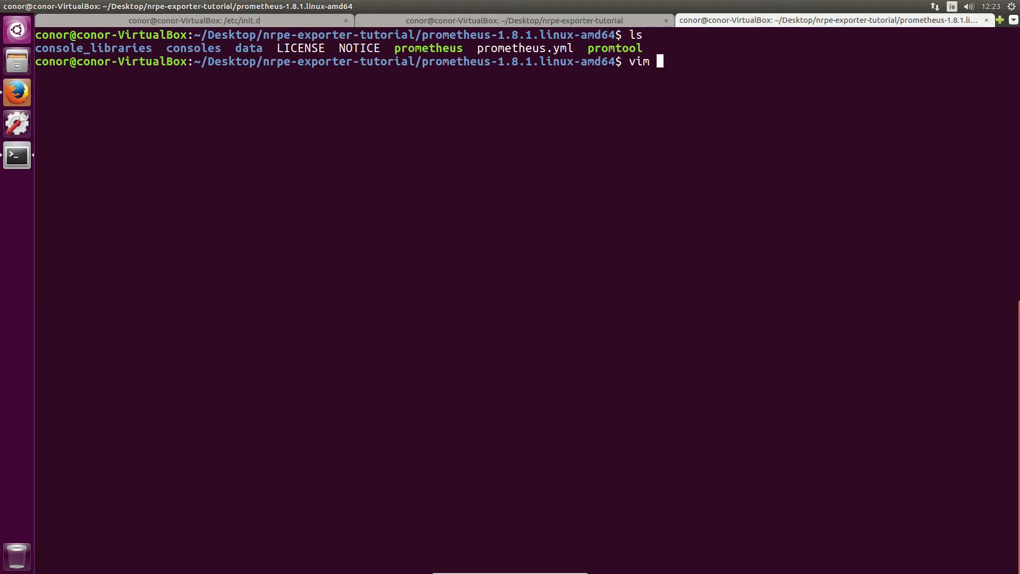
pyautogui.write('prometheus.yml')
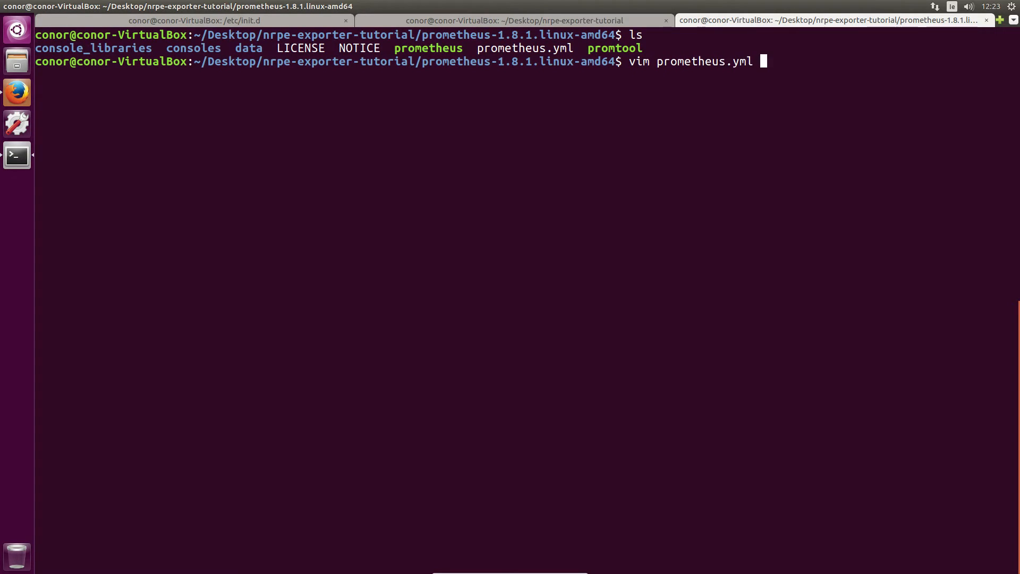
pyautogui.press('Return')
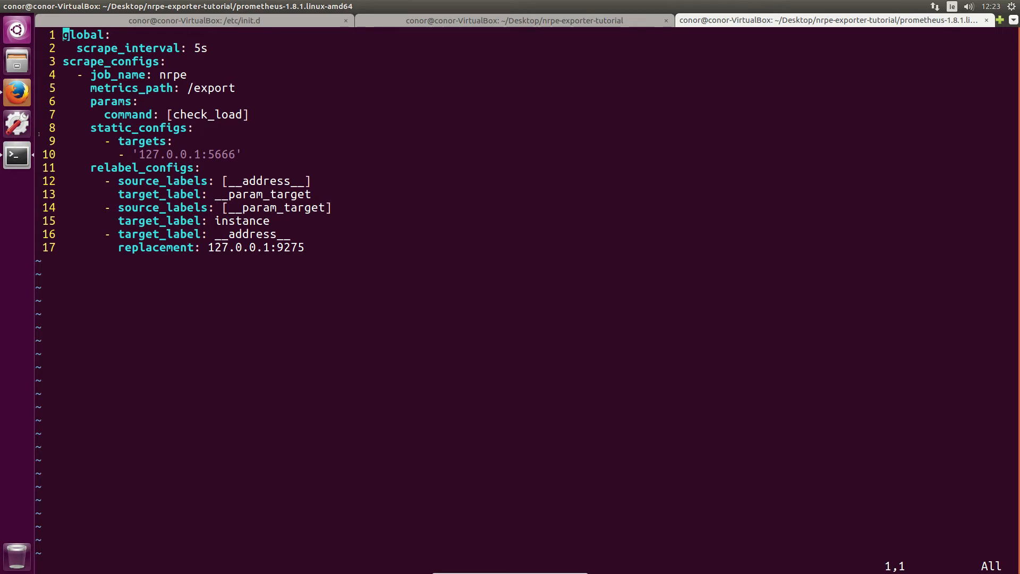
# Return to the Firefox browser after reviewing the nrpe job in prometheus.yml
pyautogui.click(16, 91)
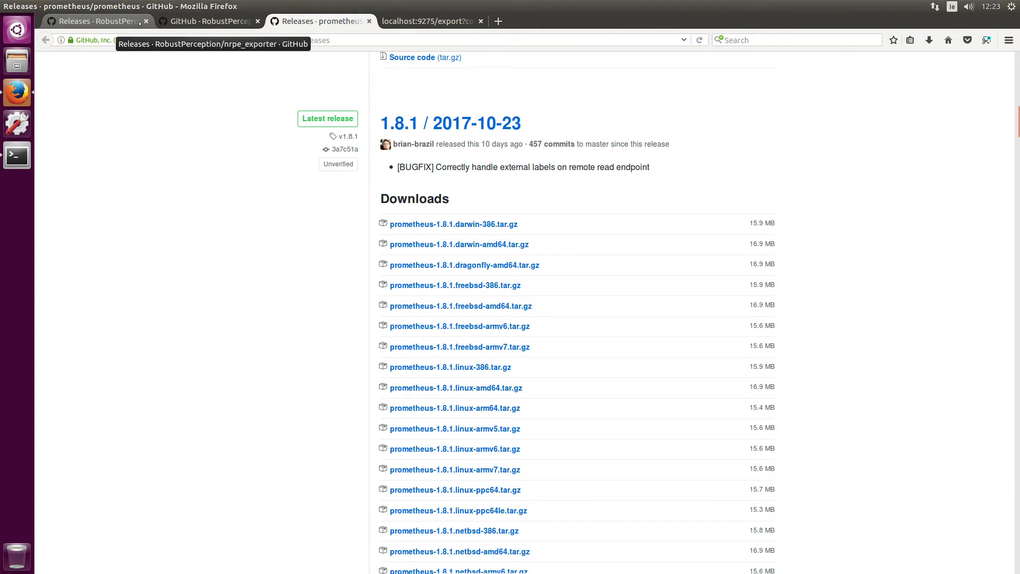
# Locate the example Prometheus configuration block in the nrpe_exporter README
pyautogui.click(208, 21)
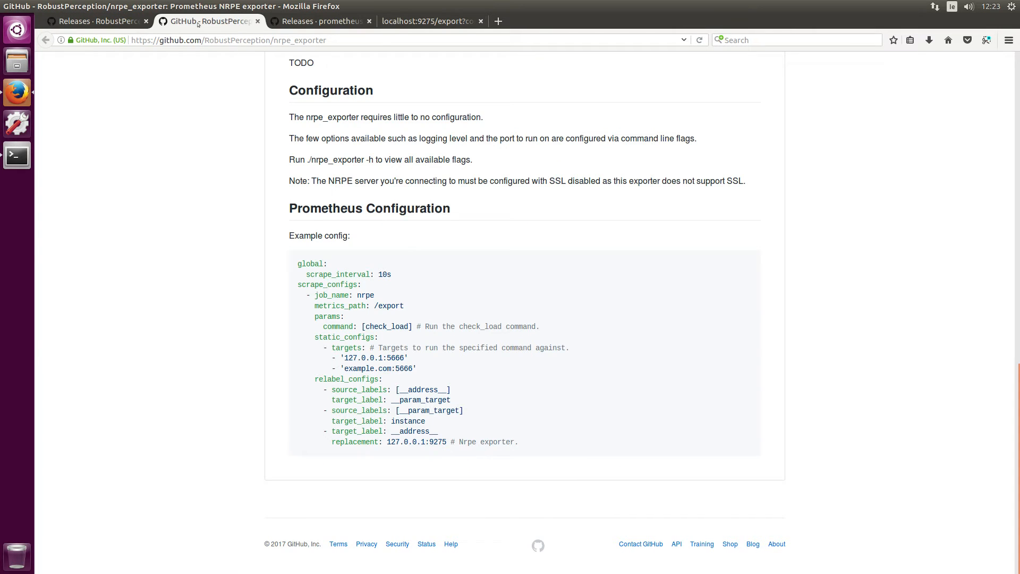
pyautogui.scroll(3)
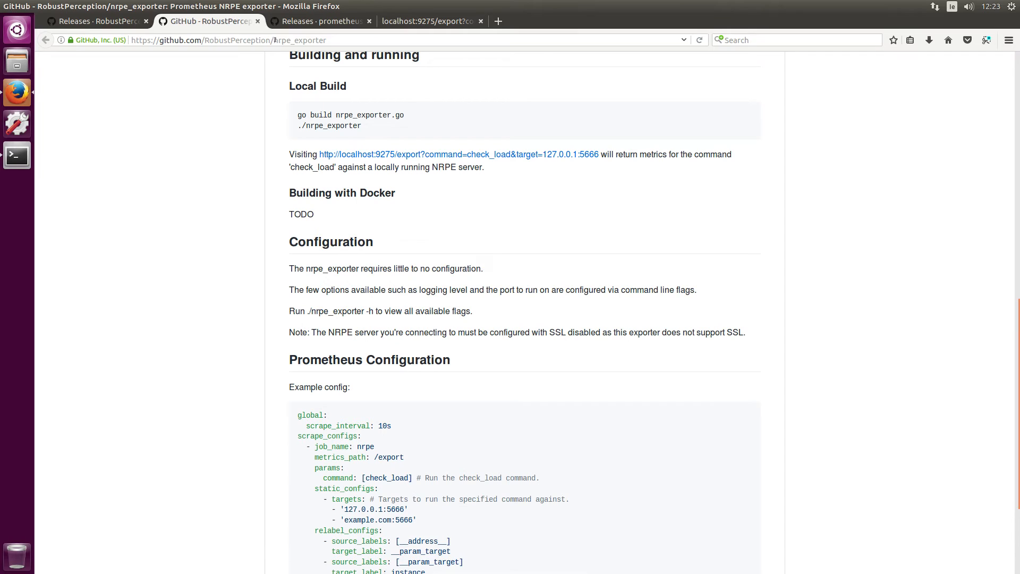
pyautogui.scroll(3)
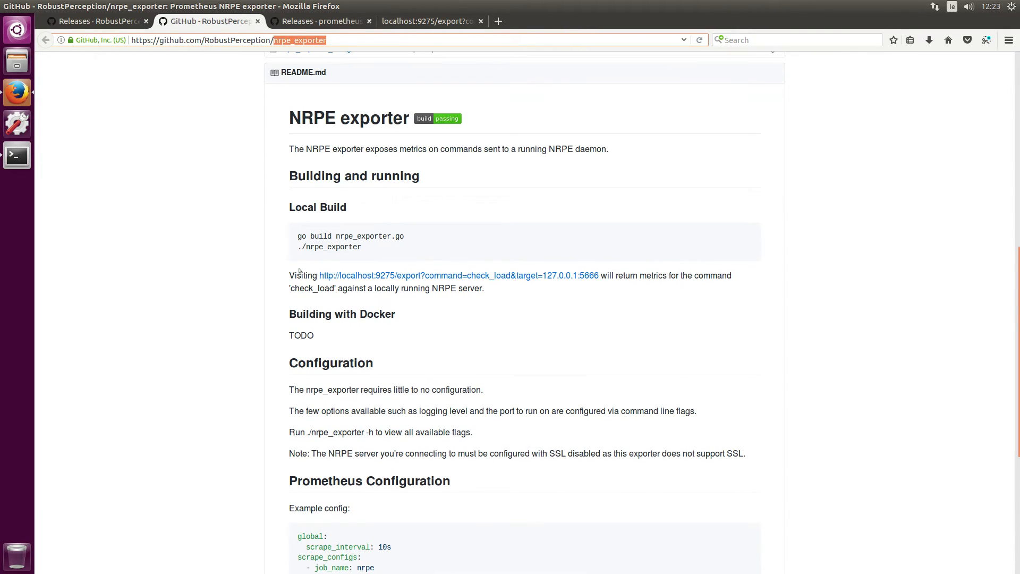
pyautogui.scroll(-3)
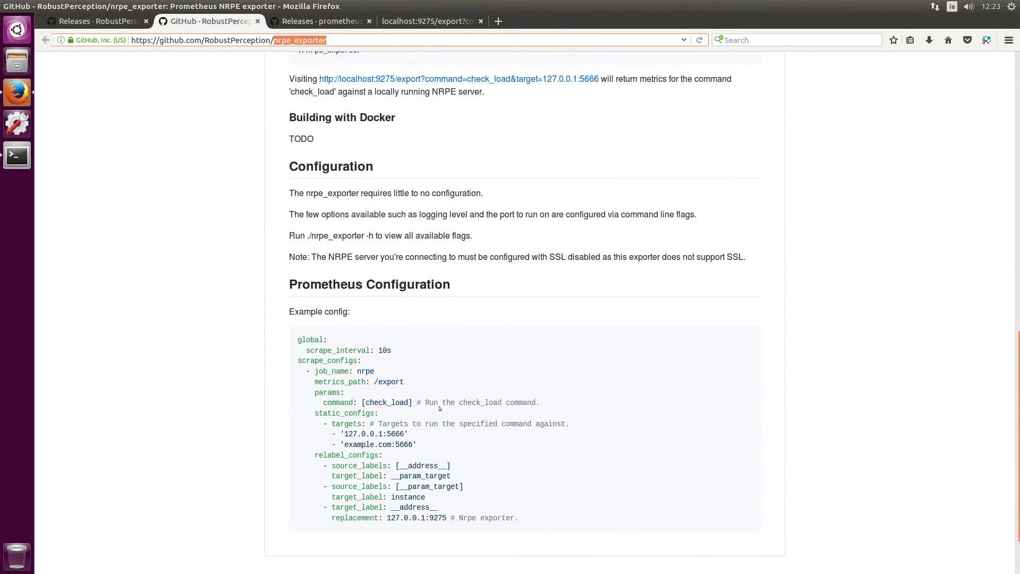
pyautogui.scroll(-3)
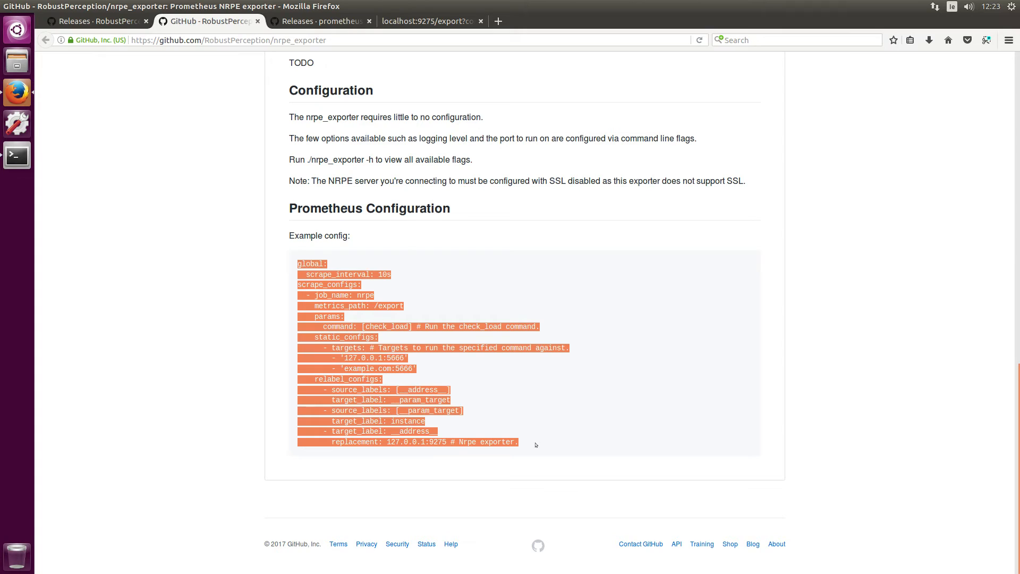
pyautogui.click(525, 442)
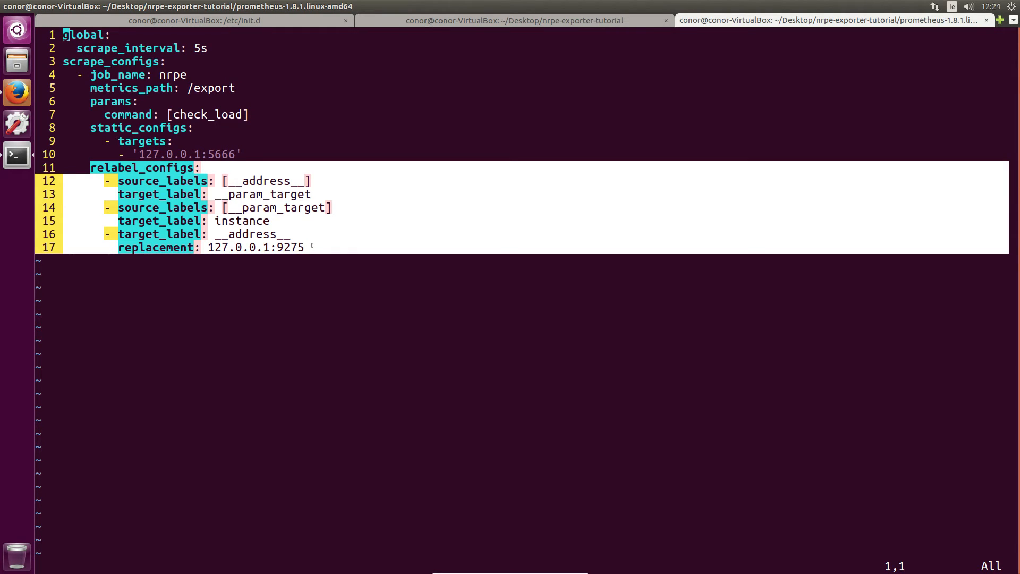
# Save prometheus.yml, run ./prometheus and get a new browser tab ready
pyautogui.press('Escape')
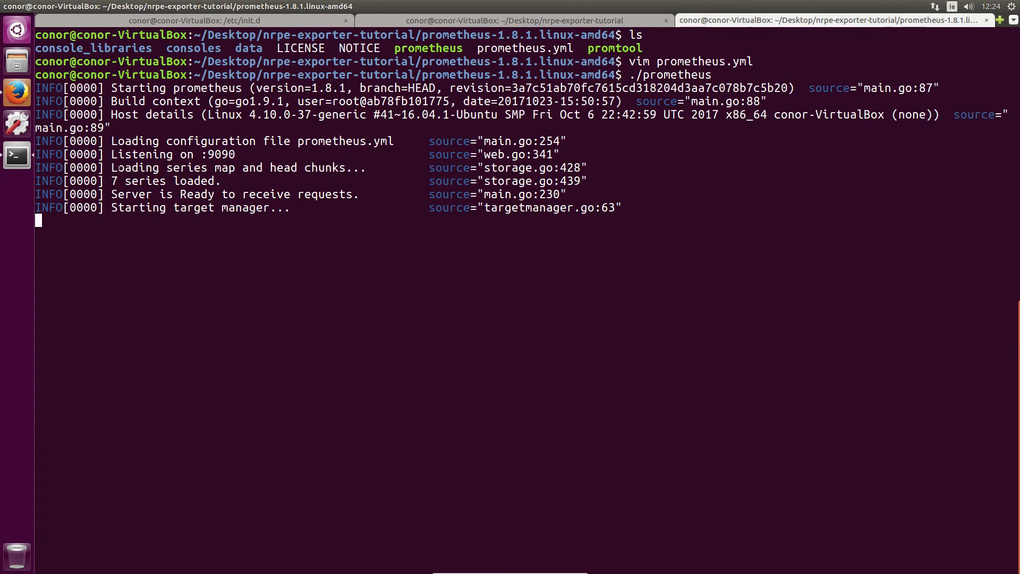
pyautogui.doubleClick(221, 154)
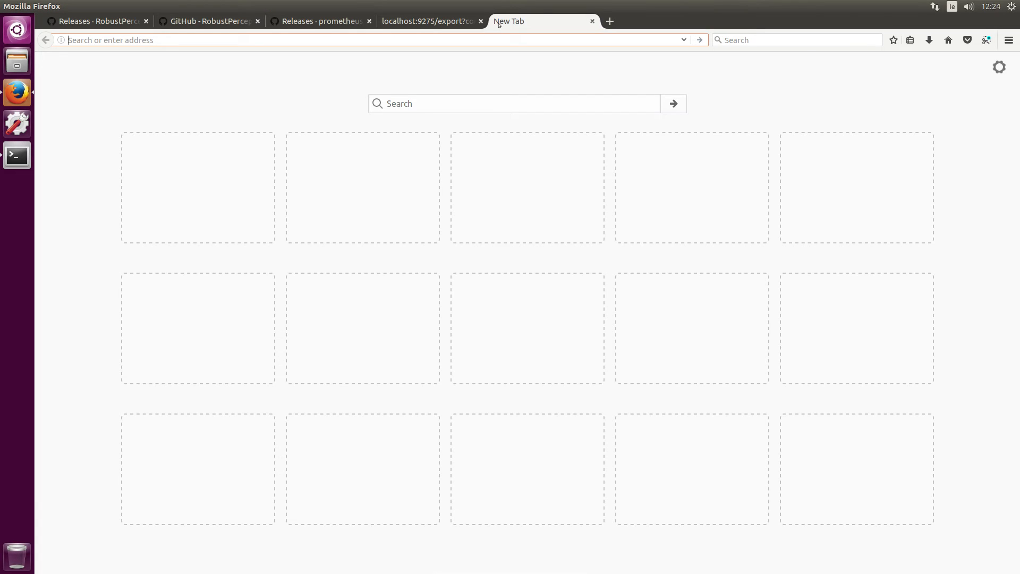
# Load the Prometheus web interface at localhost:9090 and zoom the page out
pyautogui.write('localhost:9090')
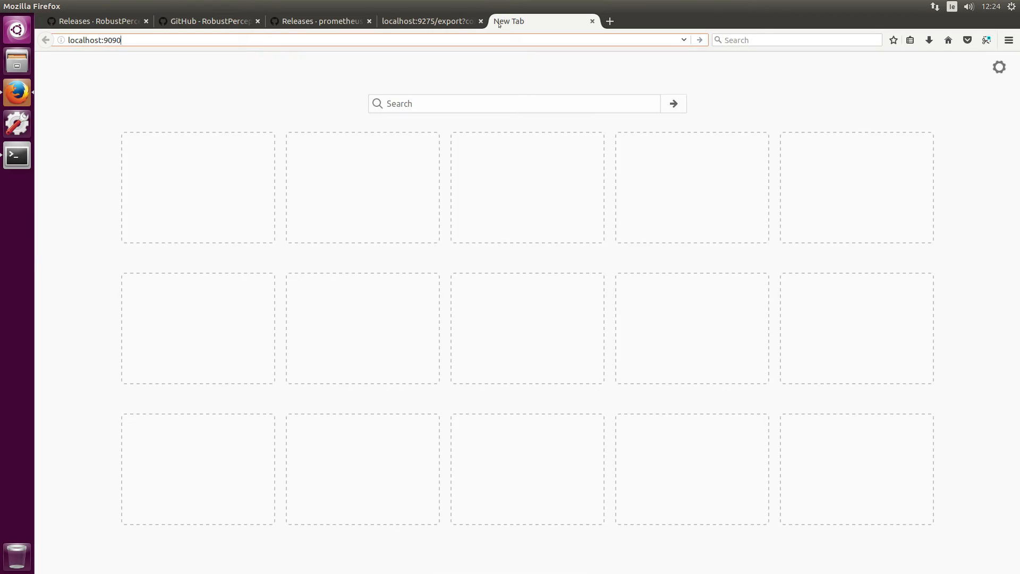
pyautogui.press('Return')
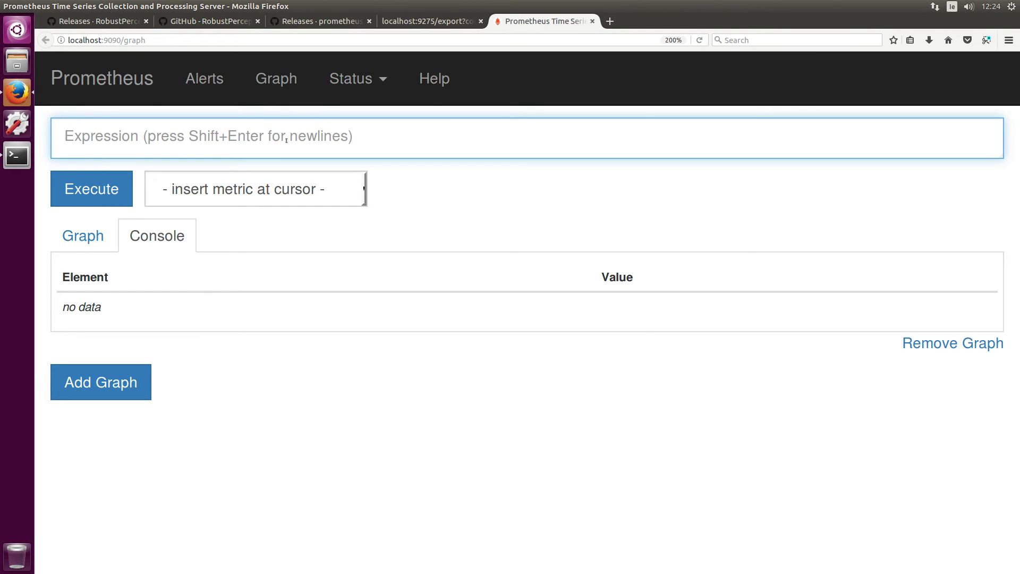
pyautogui.press('ctrl+minus')
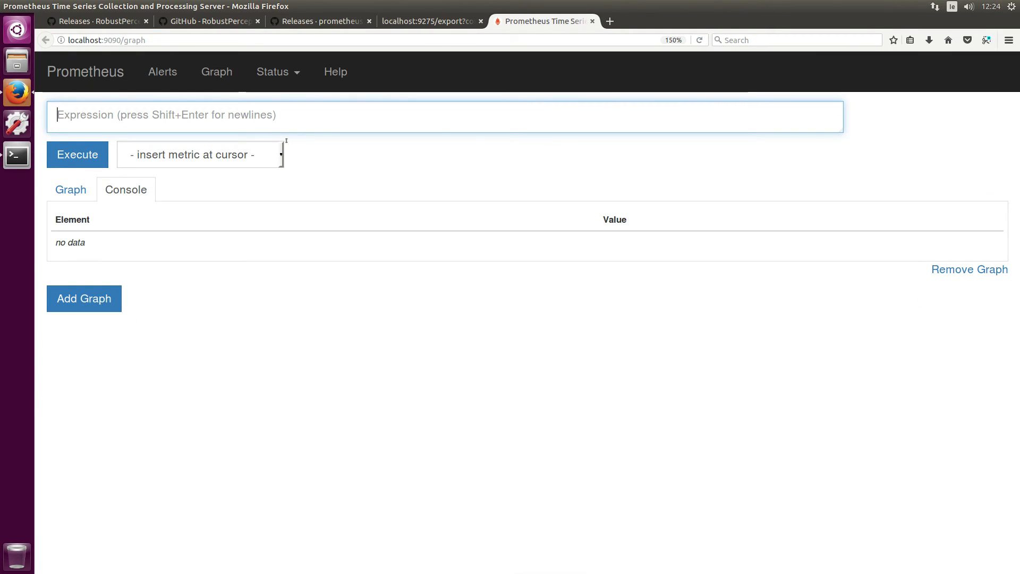
# Check the Targets page reports the nrpe job UP, then go back to Graph
pyautogui.click(272, 71)
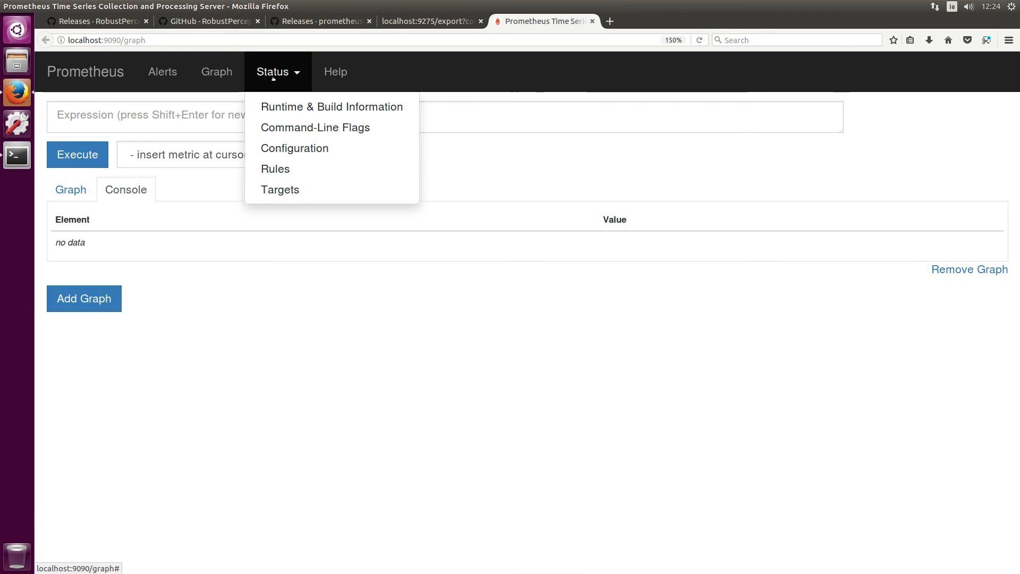
pyautogui.click(280, 189)
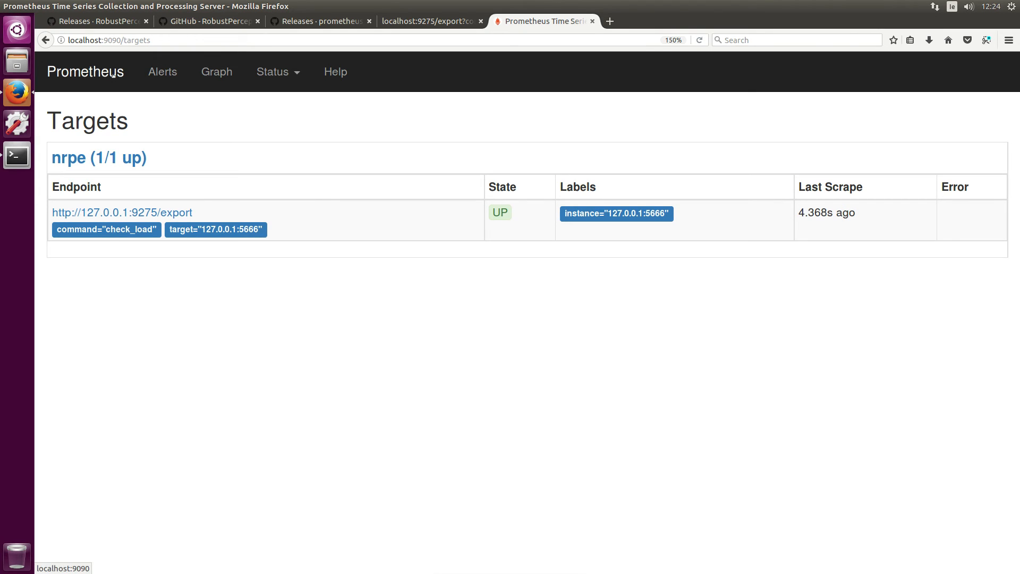
pyautogui.click(215, 71)
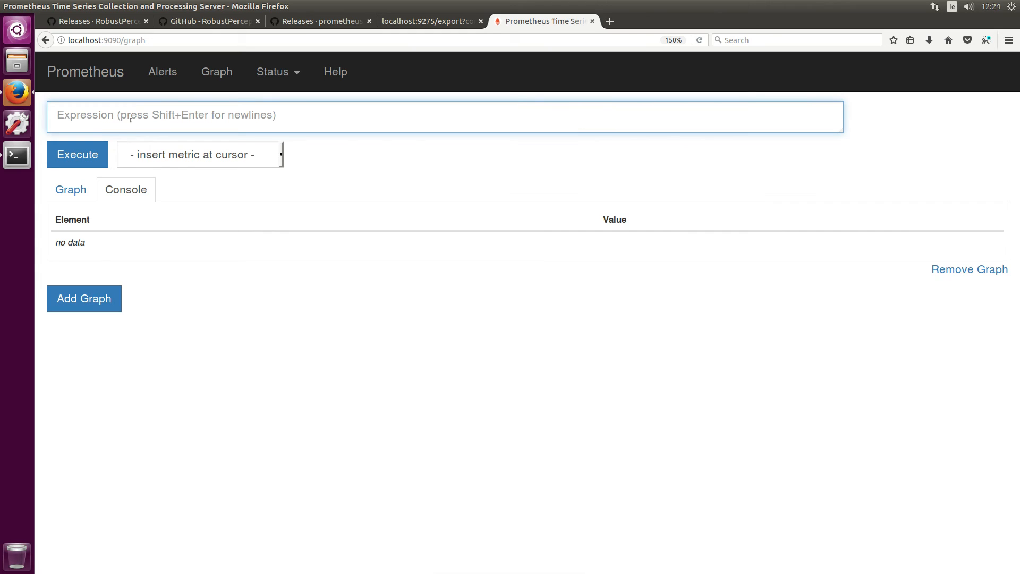
# Start typing command_ and compare with command_ok and command_status on the exporter's metrics page
pyautogui.write('command')
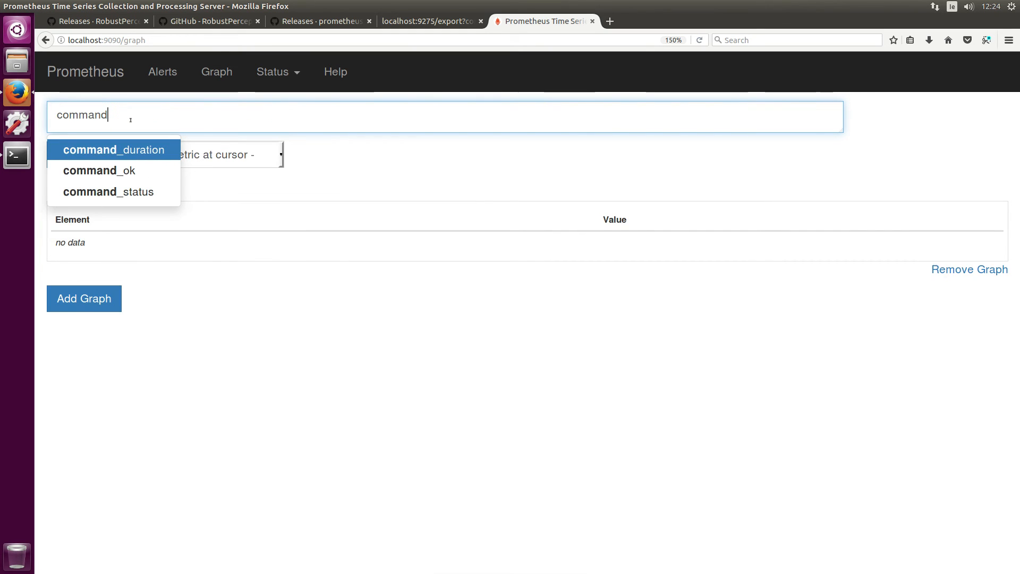
pyautogui.write('_')
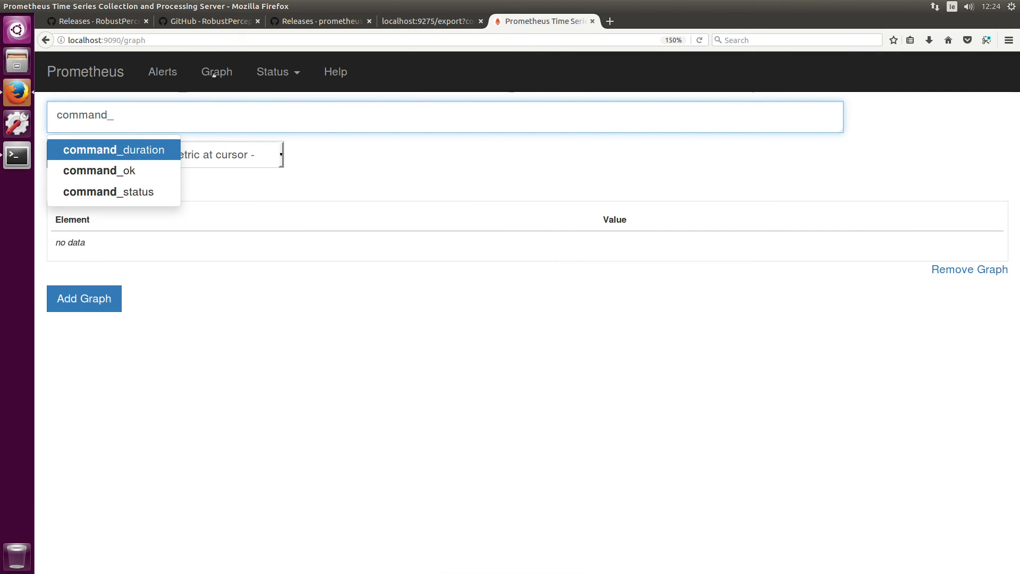
pyautogui.click(426, 21)
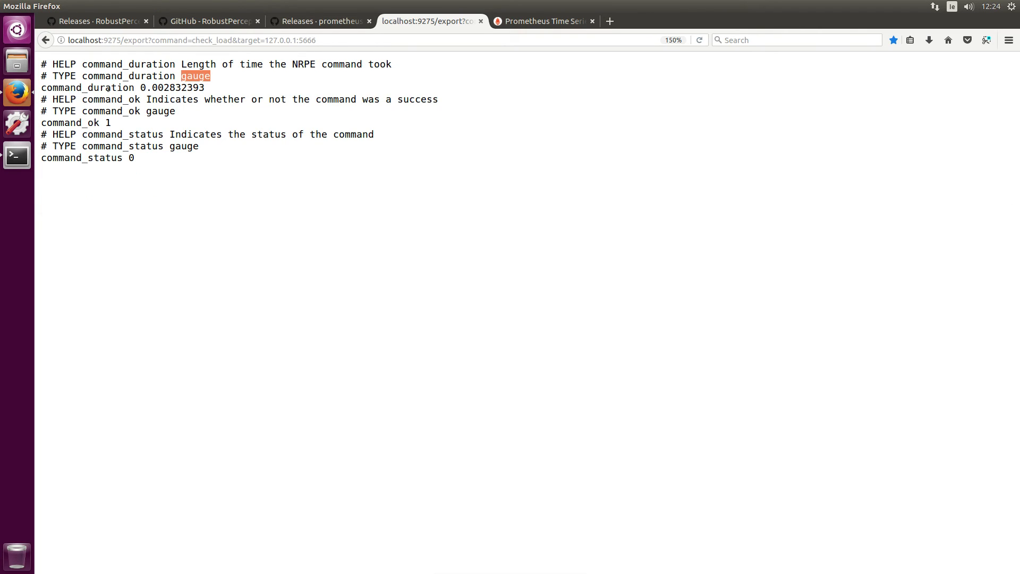
pyautogui.doubleClick(95, 124)
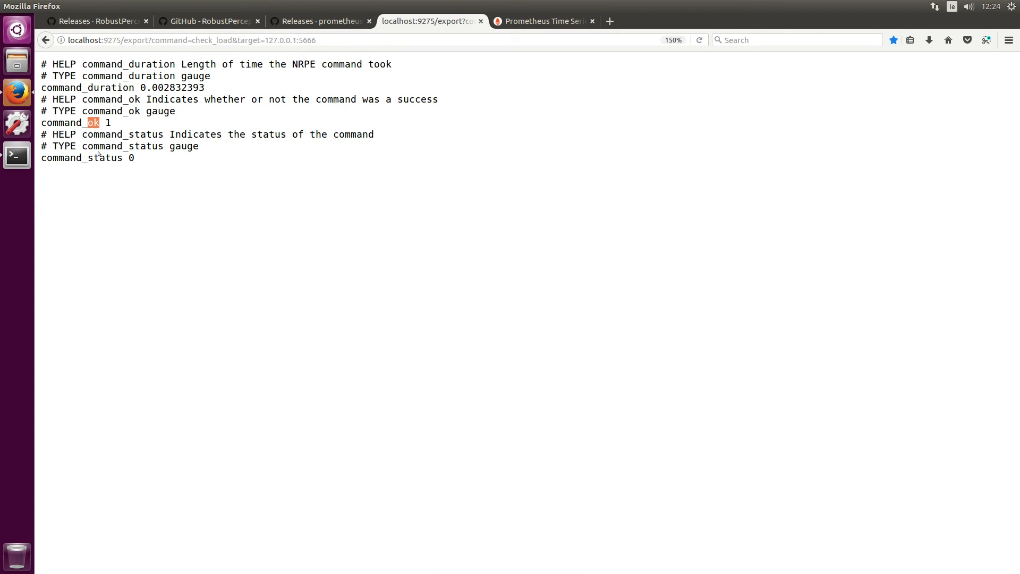
pyautogui.doubleClick(104, 157)
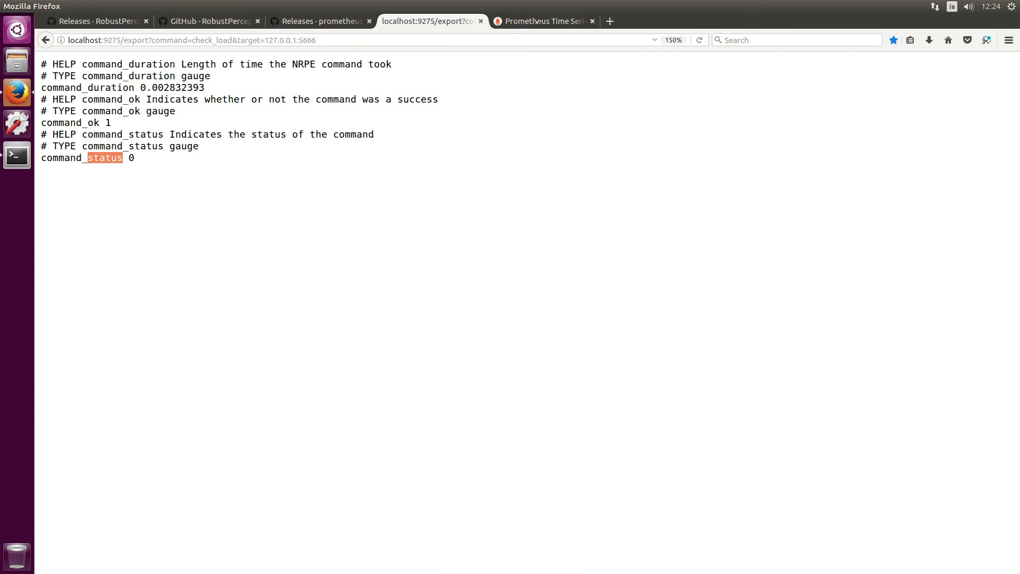
pyautogui.click(543, 22)
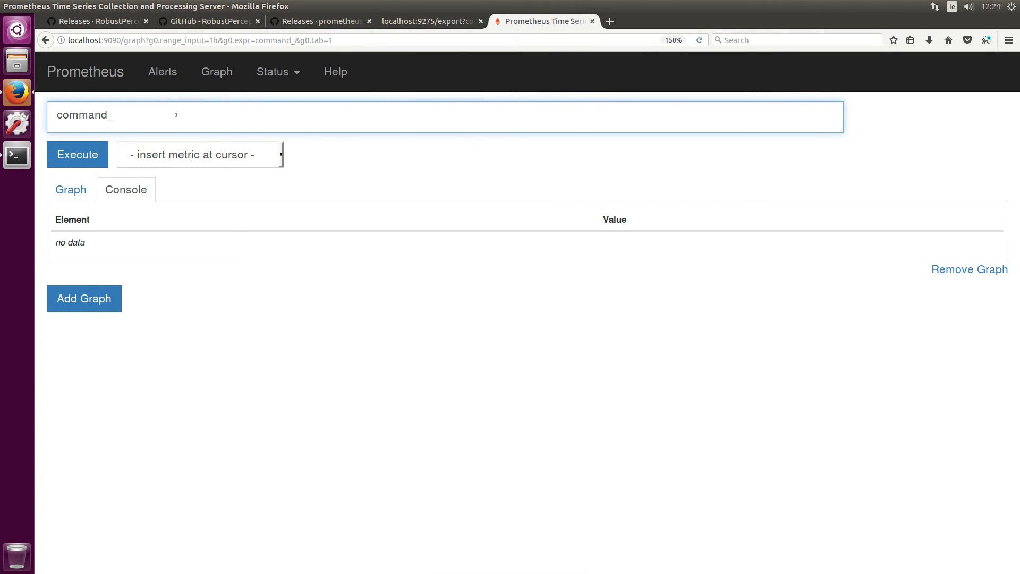
# Execute the command_ok query, returning value 1 for the nrpe job, and show it as a graph
pyautogui.press('BackSpace')
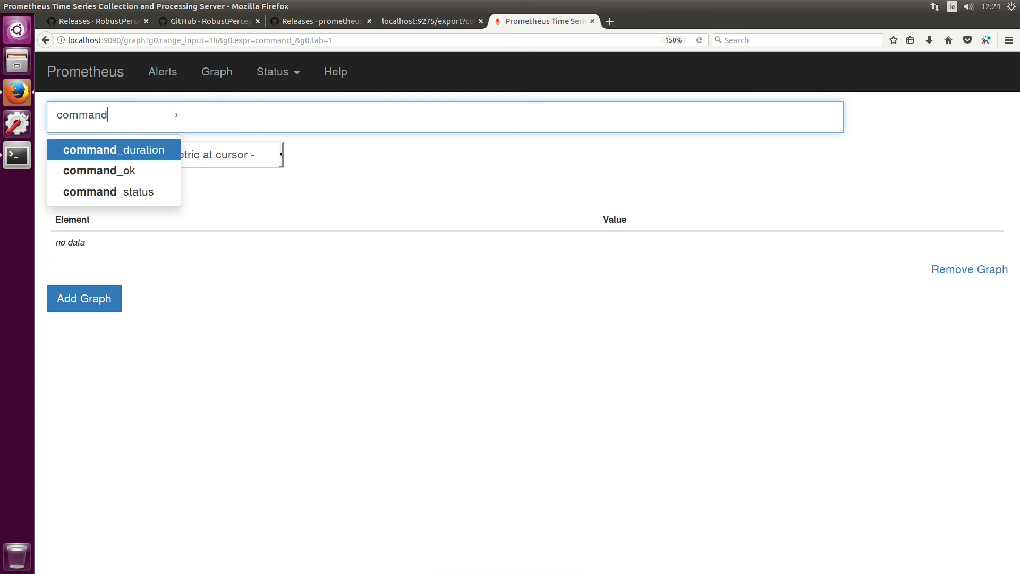
pyautogui.click(99, 170)
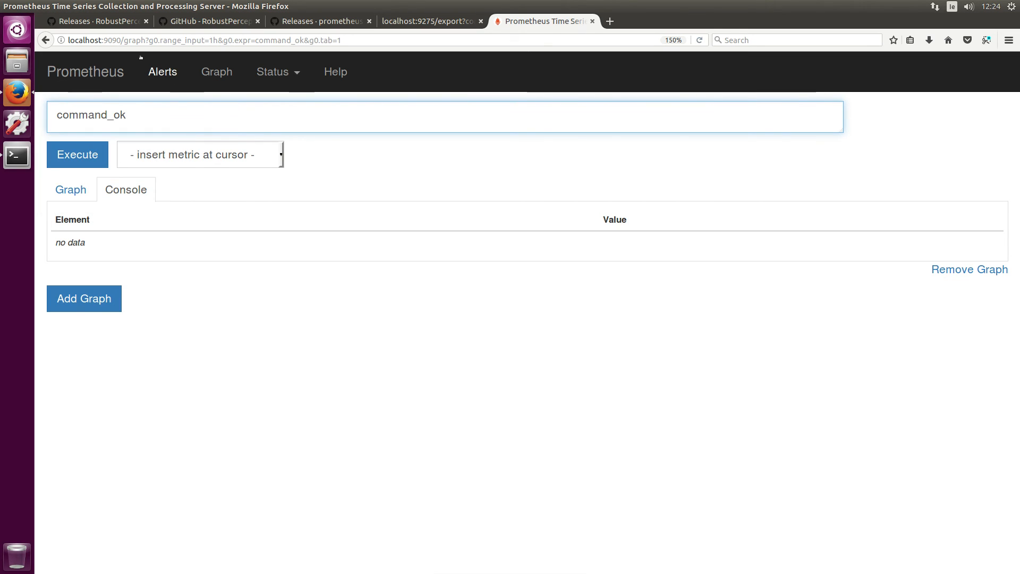
pyautogui.click(77, 155)
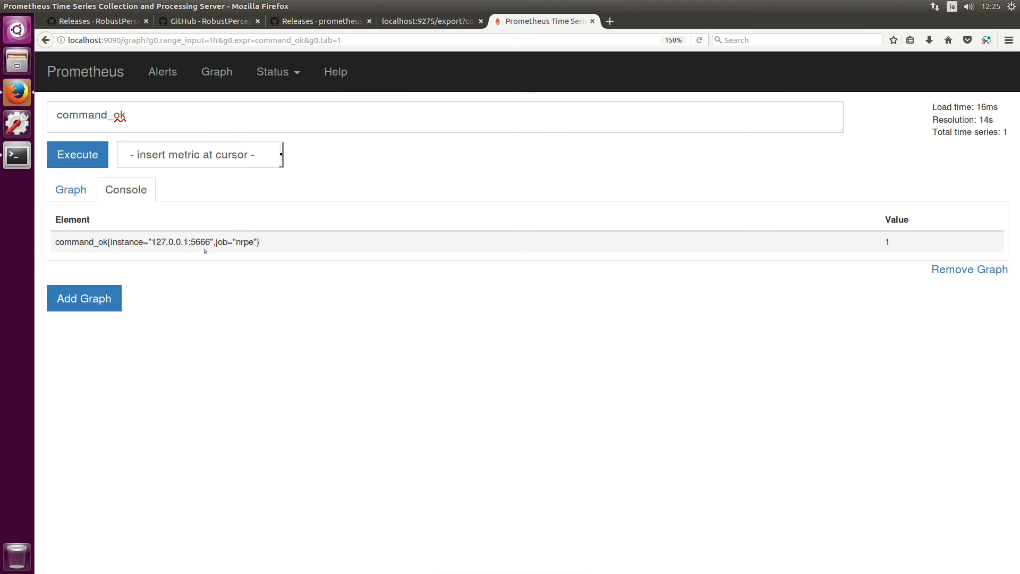
pyautogui.moveTo(192, 210)
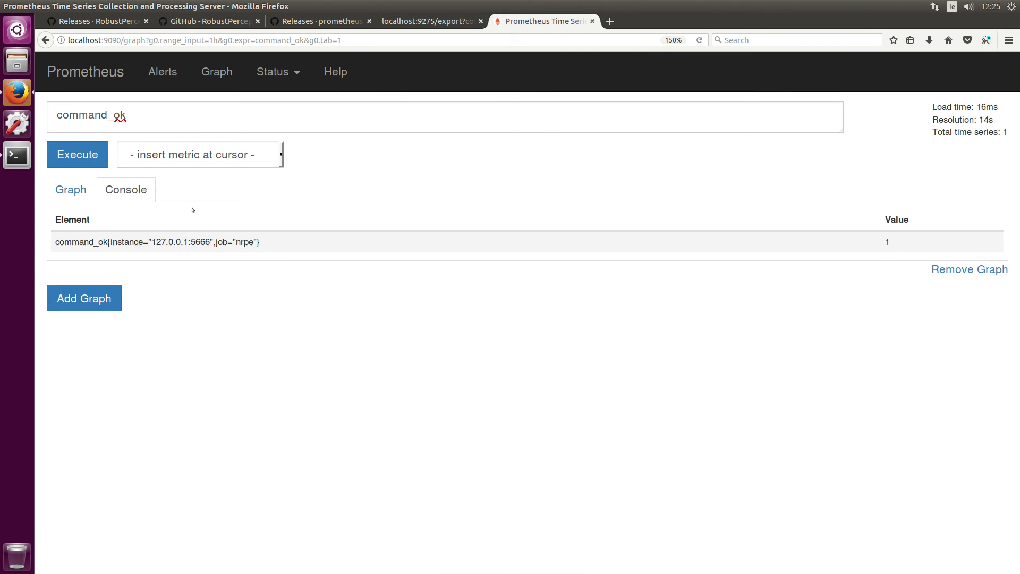
pyautogui.click(70, 189)
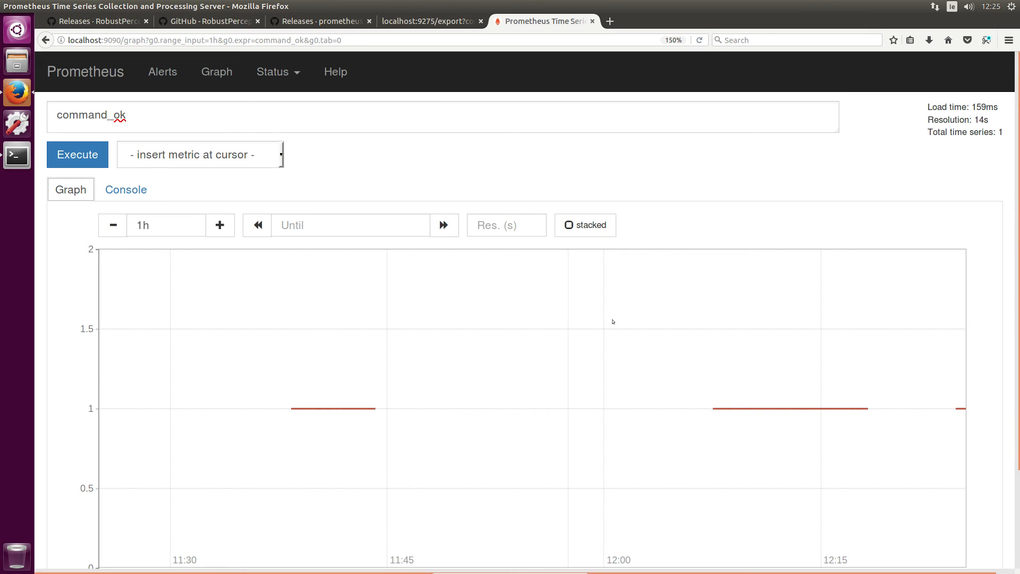
# Reduce the command_ok graph range from 1h toward 10 seconds, holding steady at value 1
pyautogui.click(111, 226)
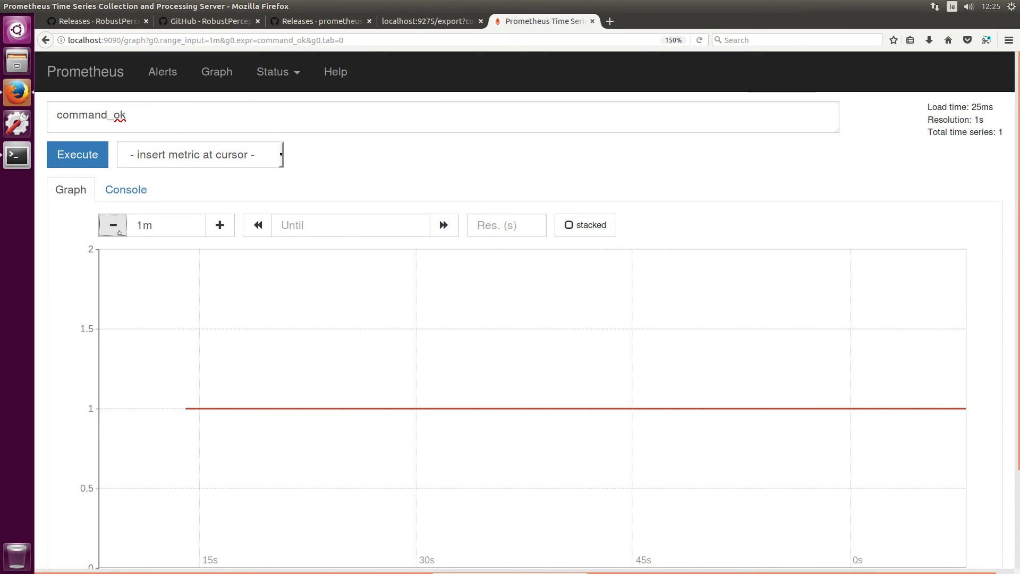
pyautogui.click(112, 226)
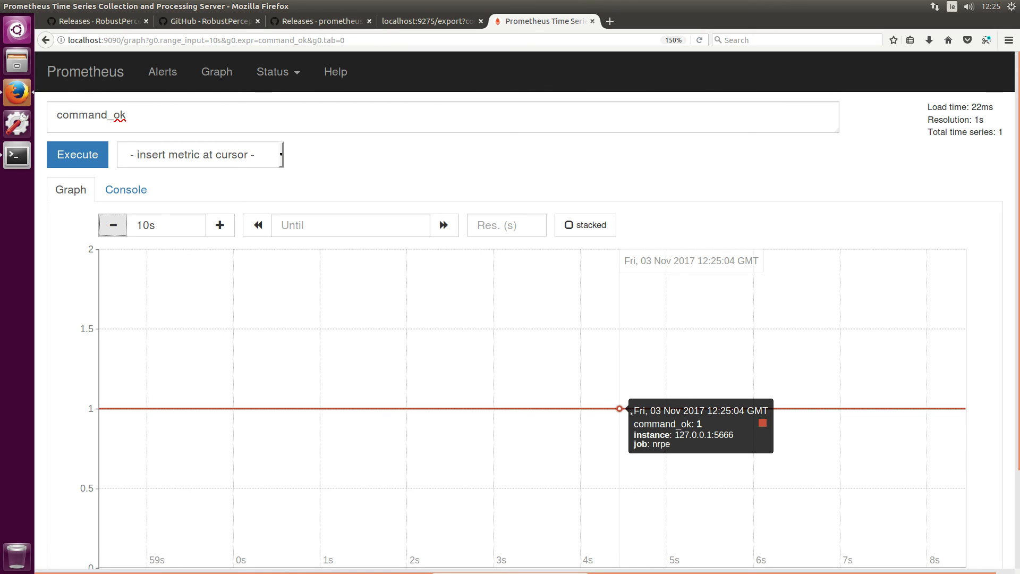
pyautogui.moveTo(186, 408)
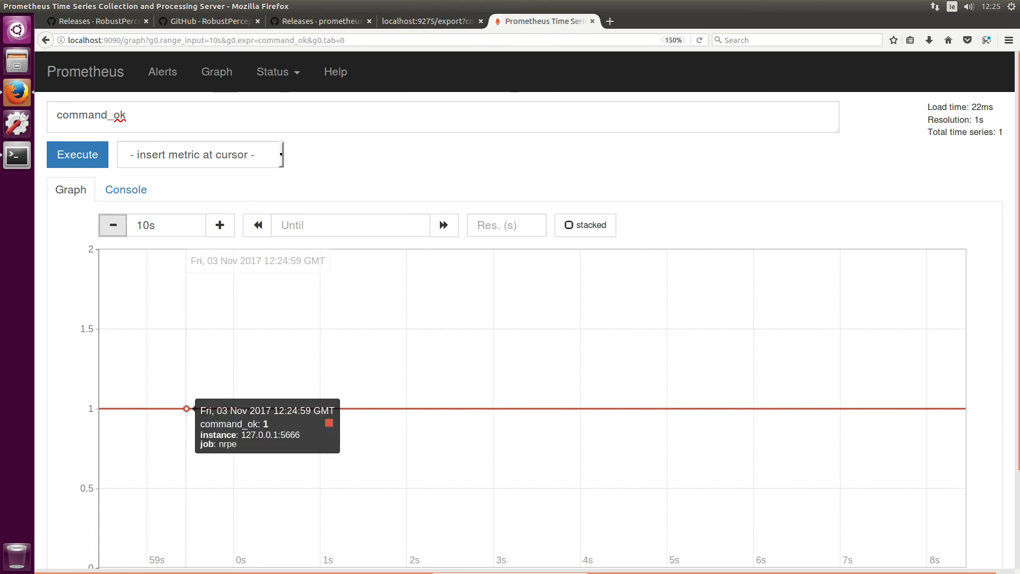